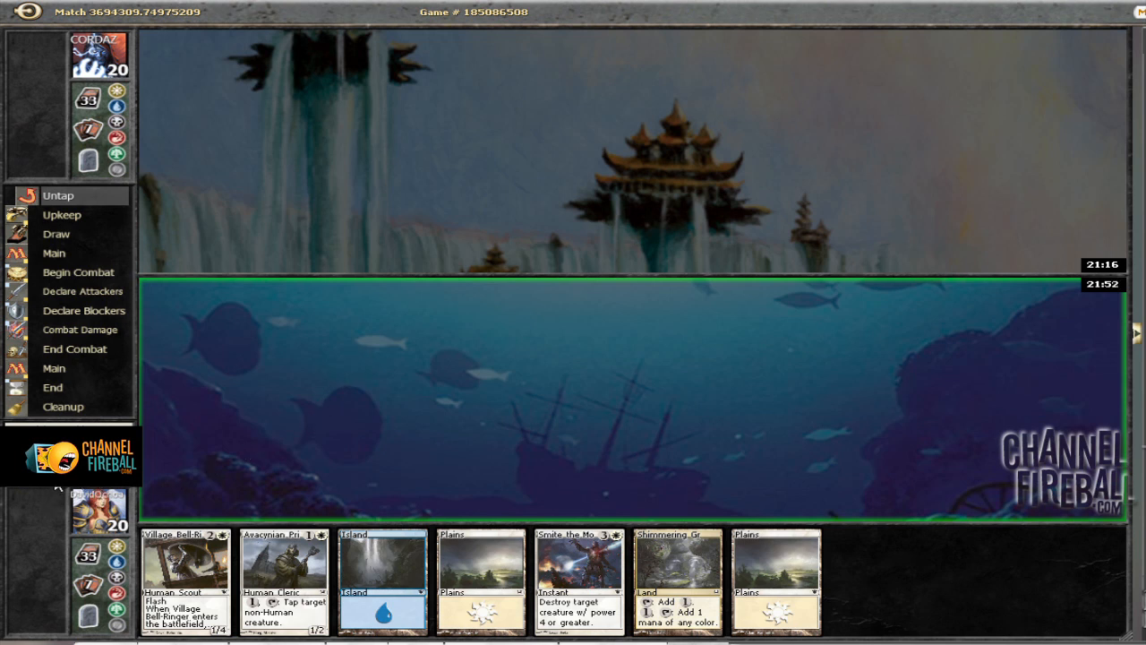
pyautogui.moveTo(327, 394)
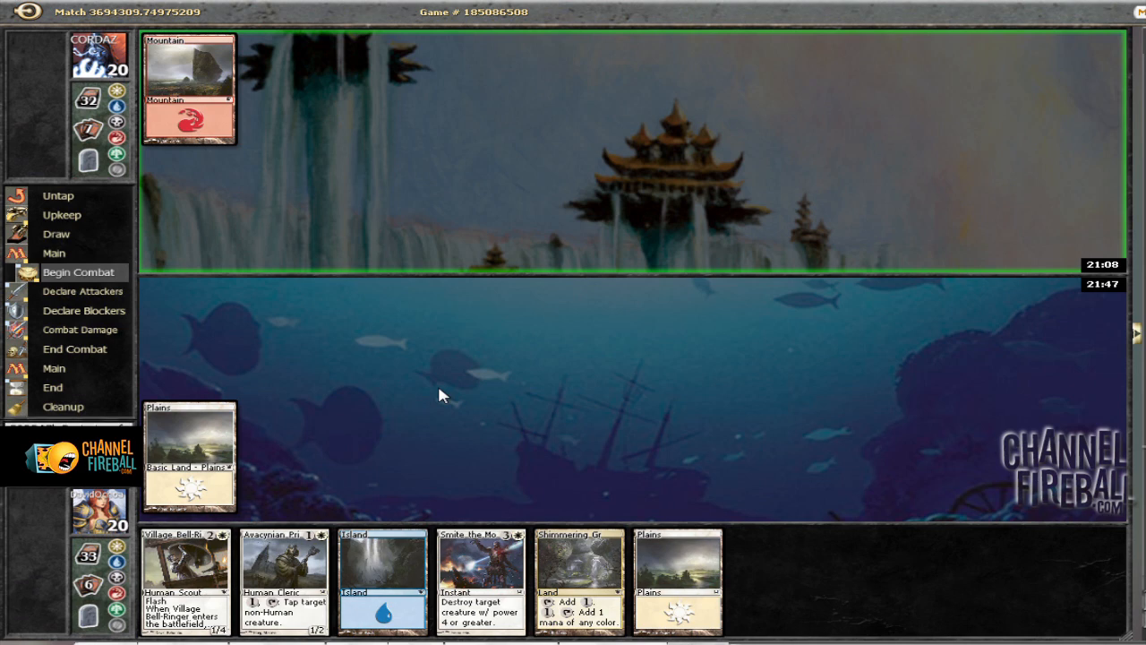
# - Play a Plains from hand as the first land of the game
pyautogui.click(52, 387)
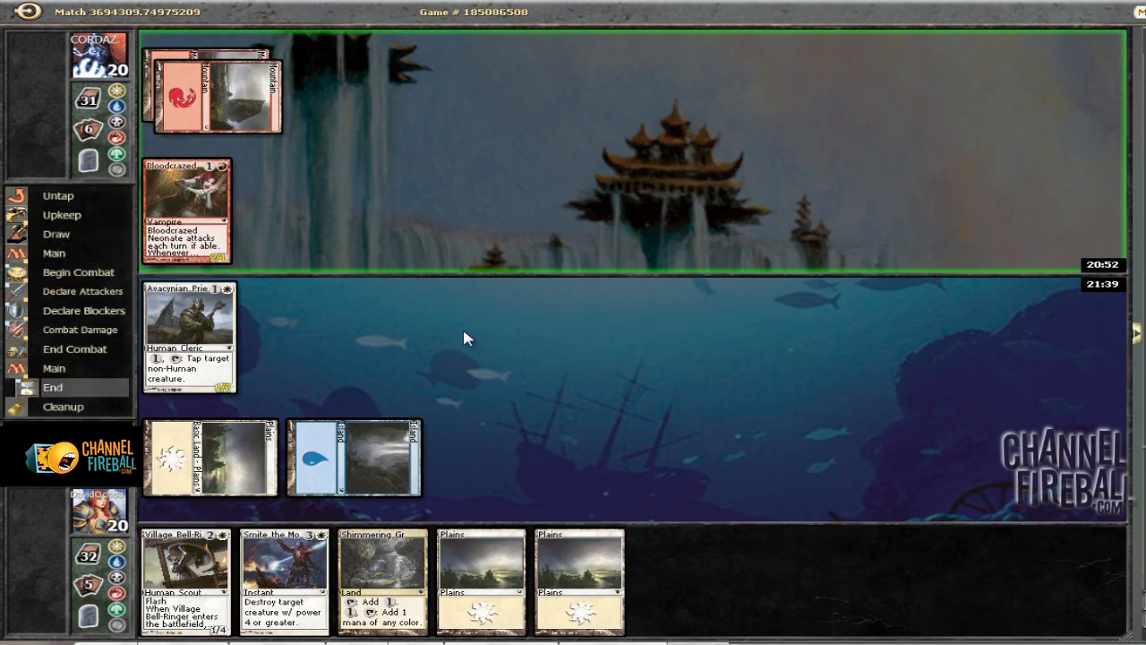
pyautogui.moveTo(448, 330)
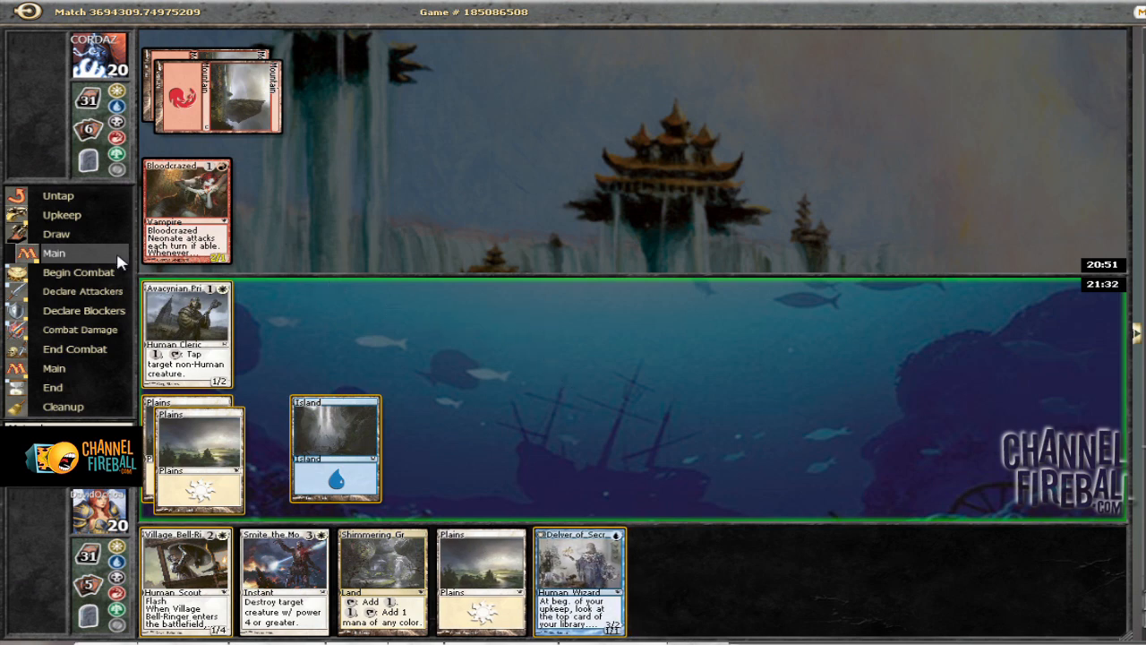
pyautogui.moveTo(598, 559)
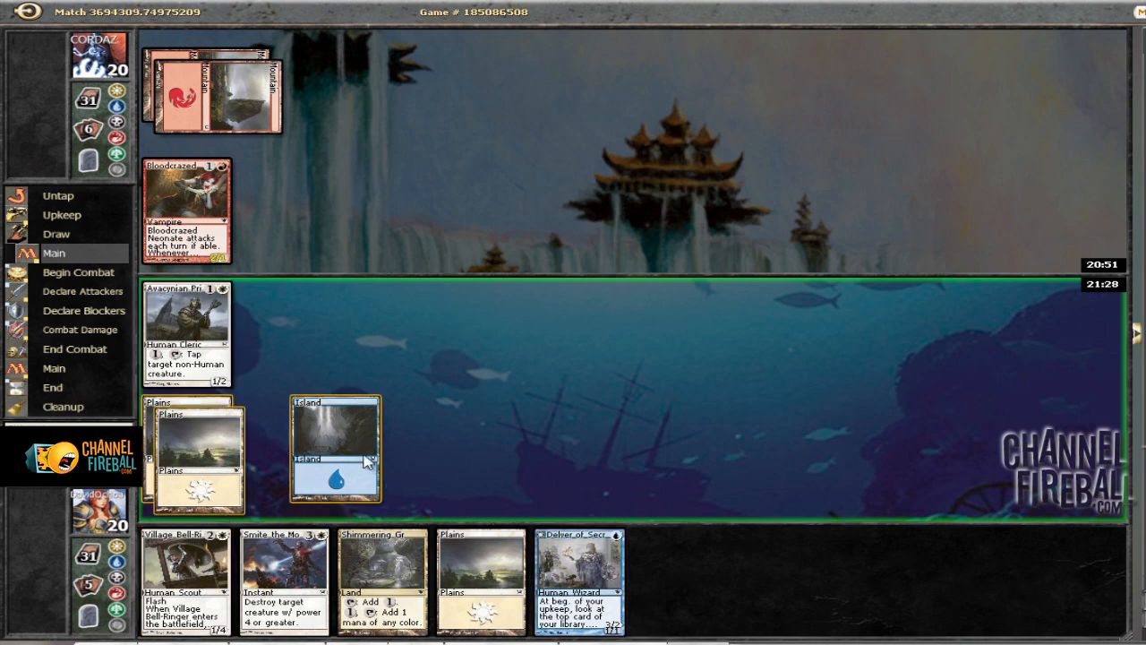
pyautogui.moveTo(344, 466)
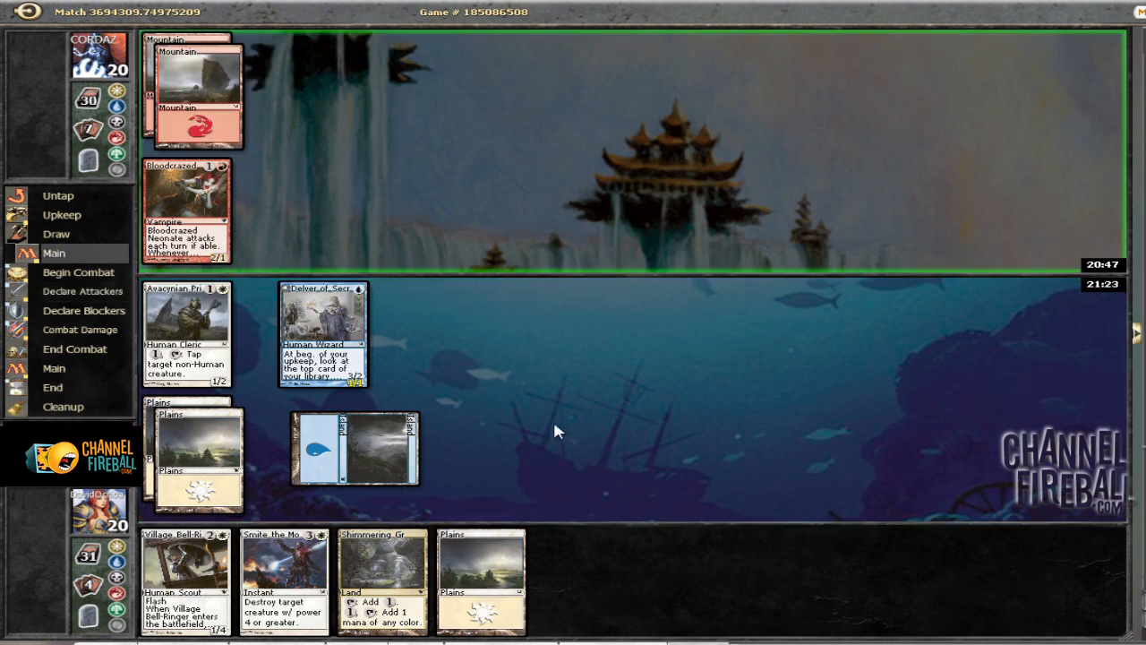
pyautogui.moveTo(335, 338)
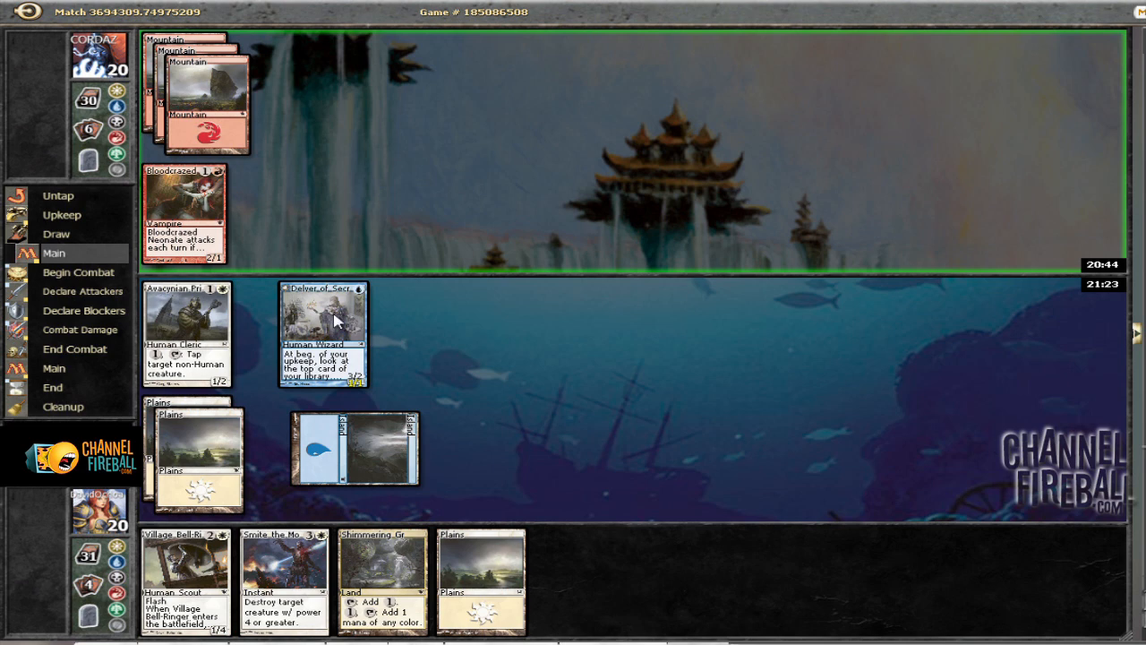
pyautogui.moveTo(636, 361)
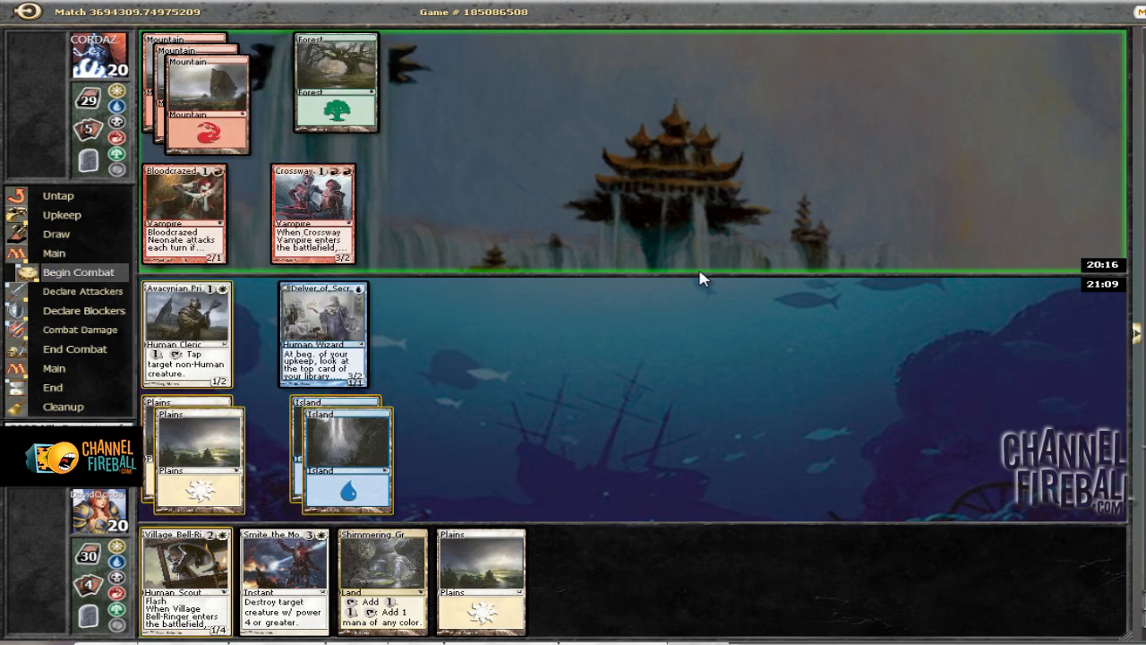
pyautogui.moveTo(180, 336)
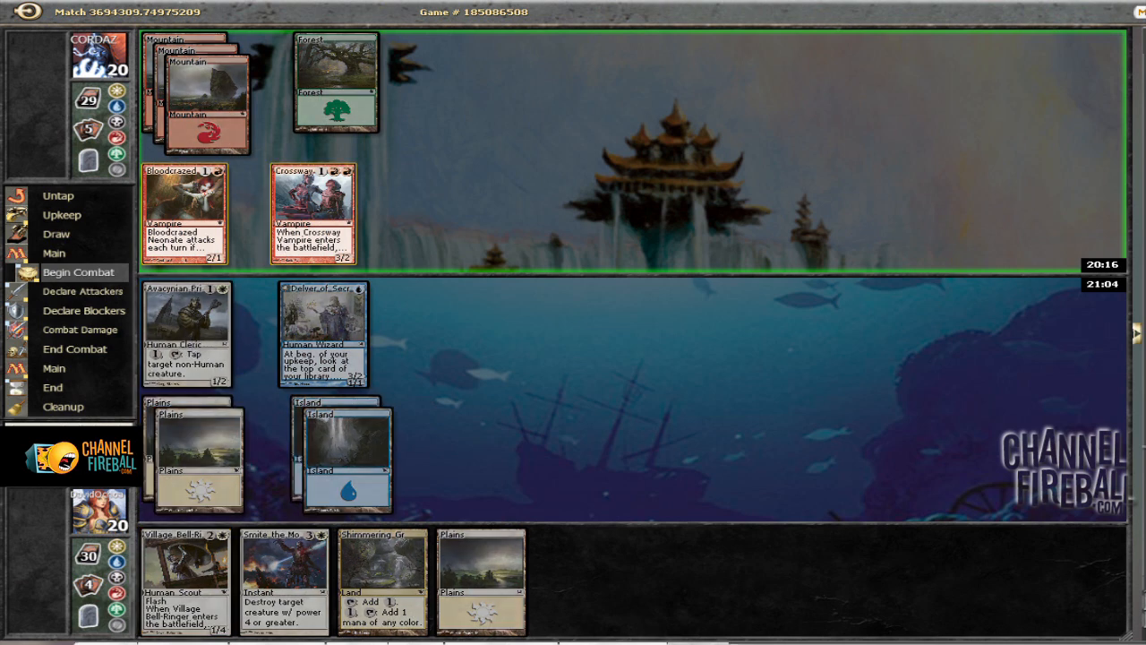
pyautogui.moveTo(311, 215)
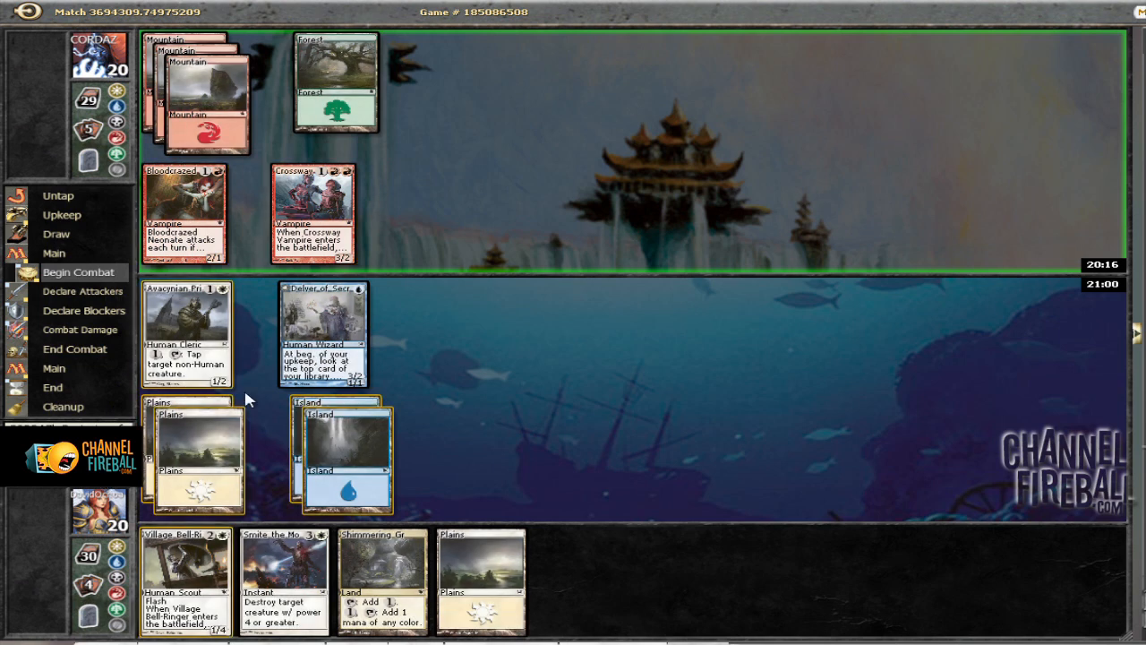
pyautogui.moveTo(371, 307)
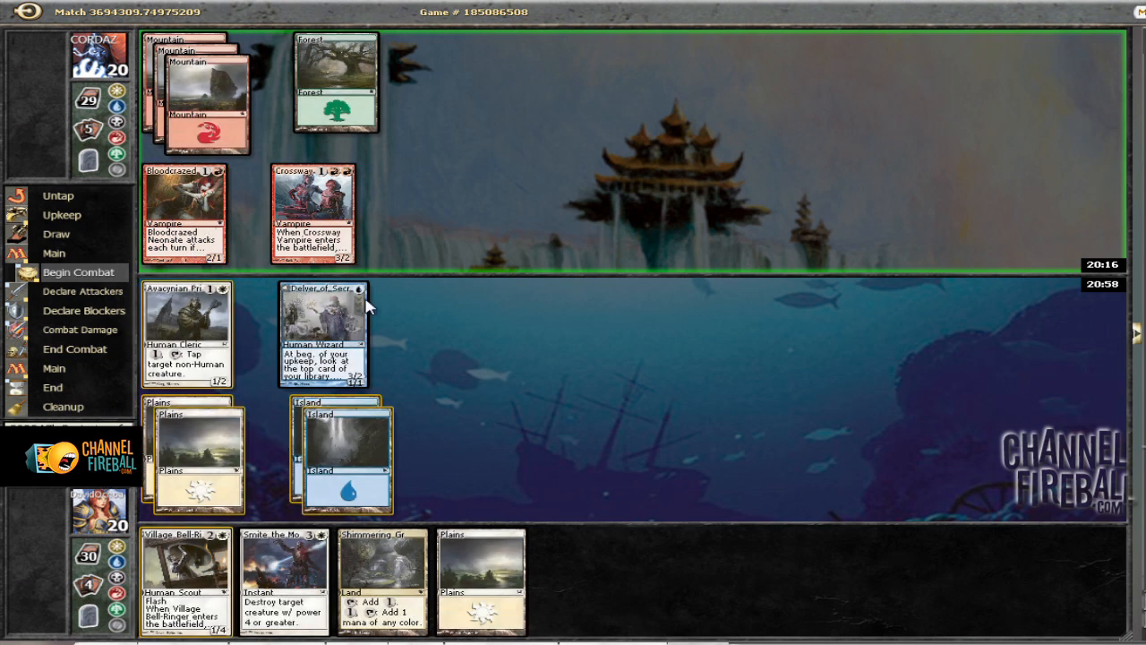
pyautogui.moveTo(227, 447)
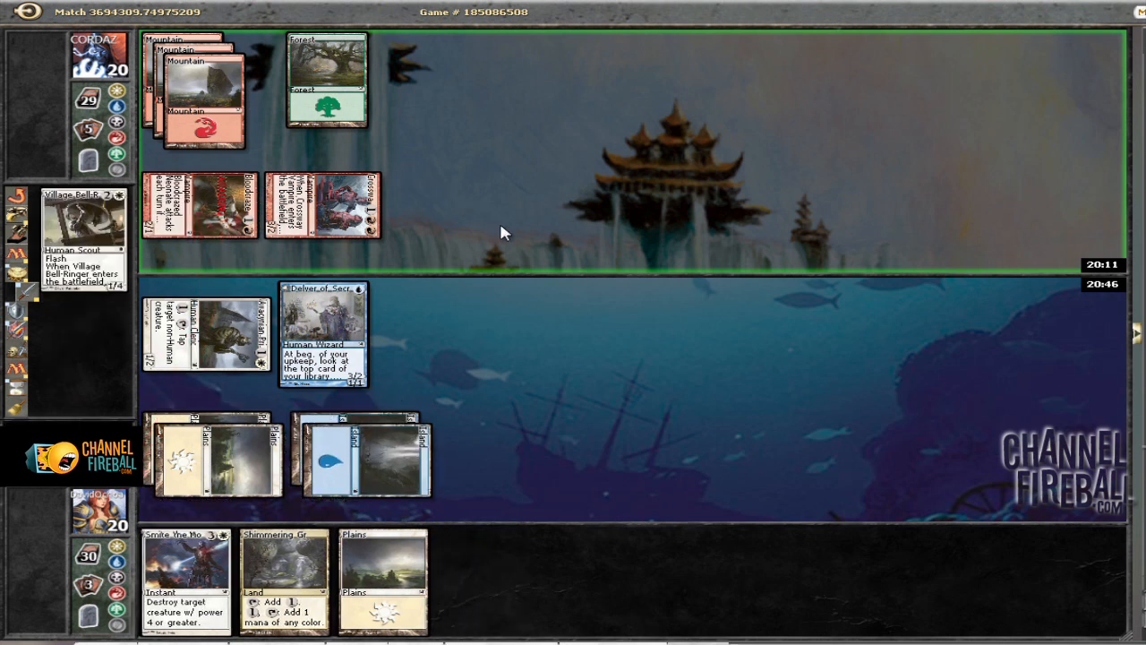
pyautogui.moveTo(448, 233)
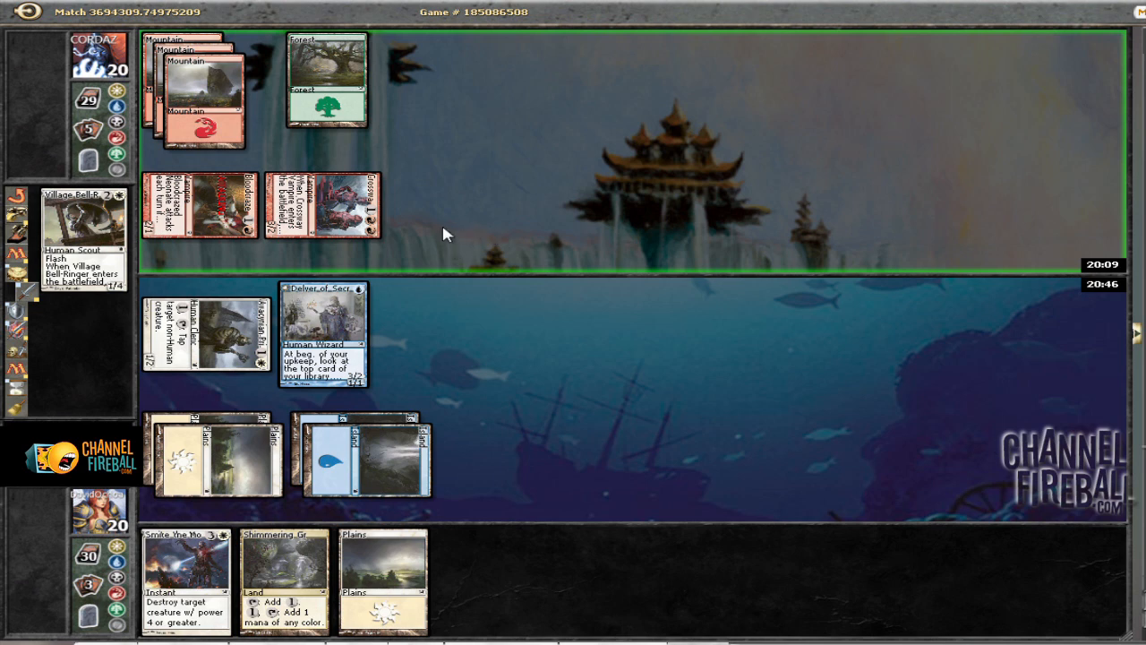
pyautogui.moveTo(405, 352)
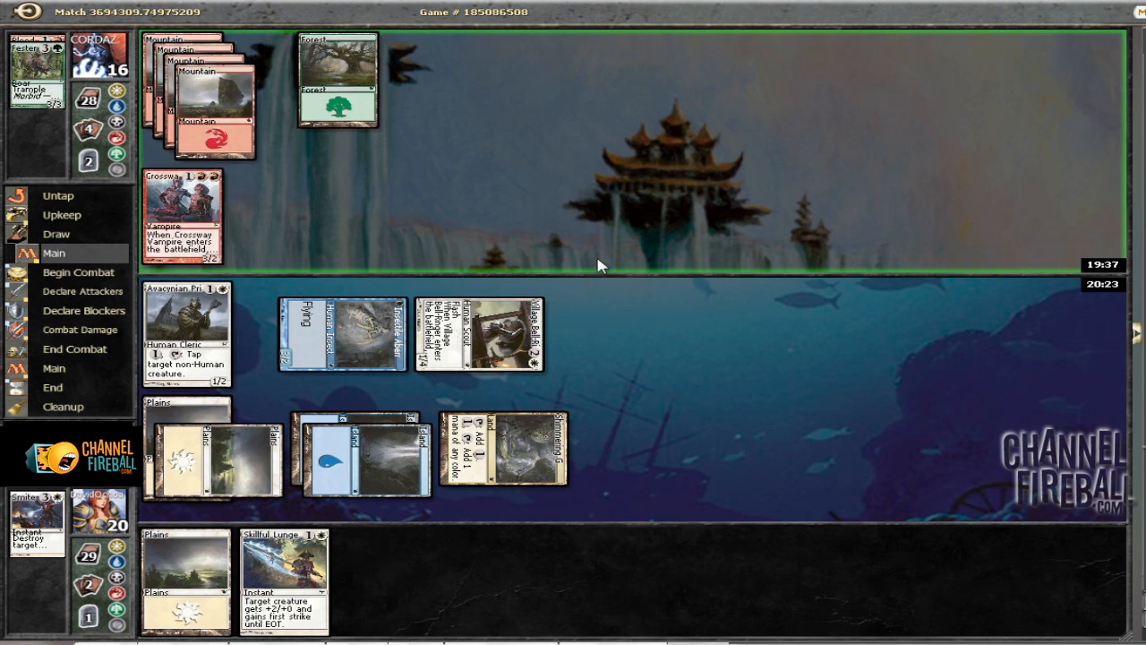
pyautogui.moveTo(372, 222)
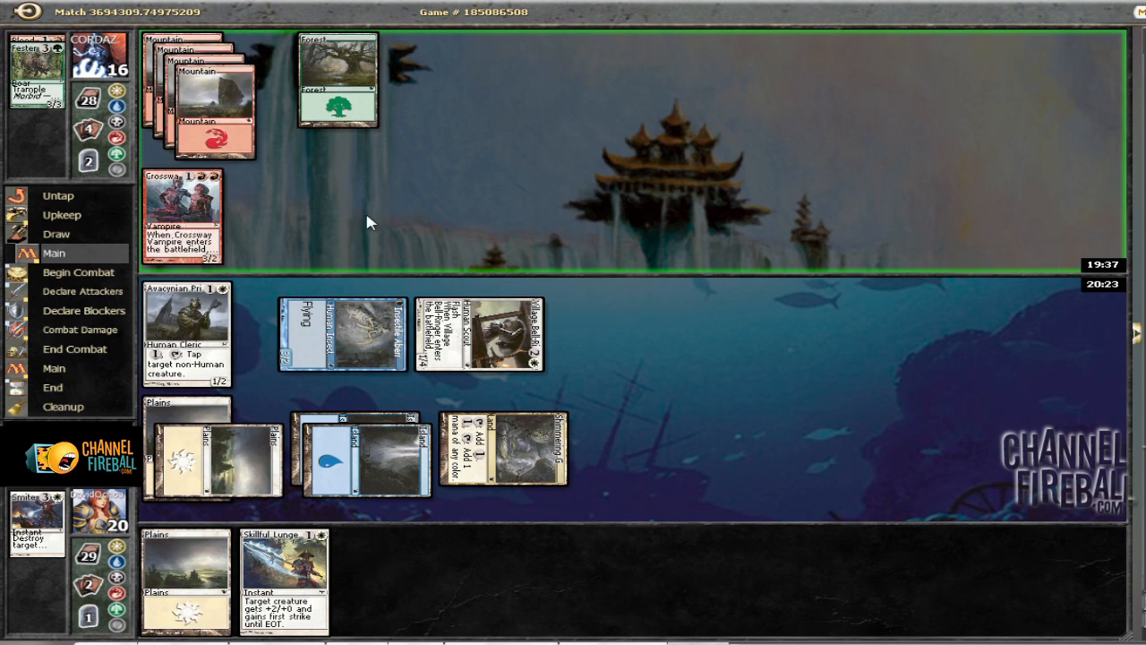
pyautogui.moveTo(389, 206)
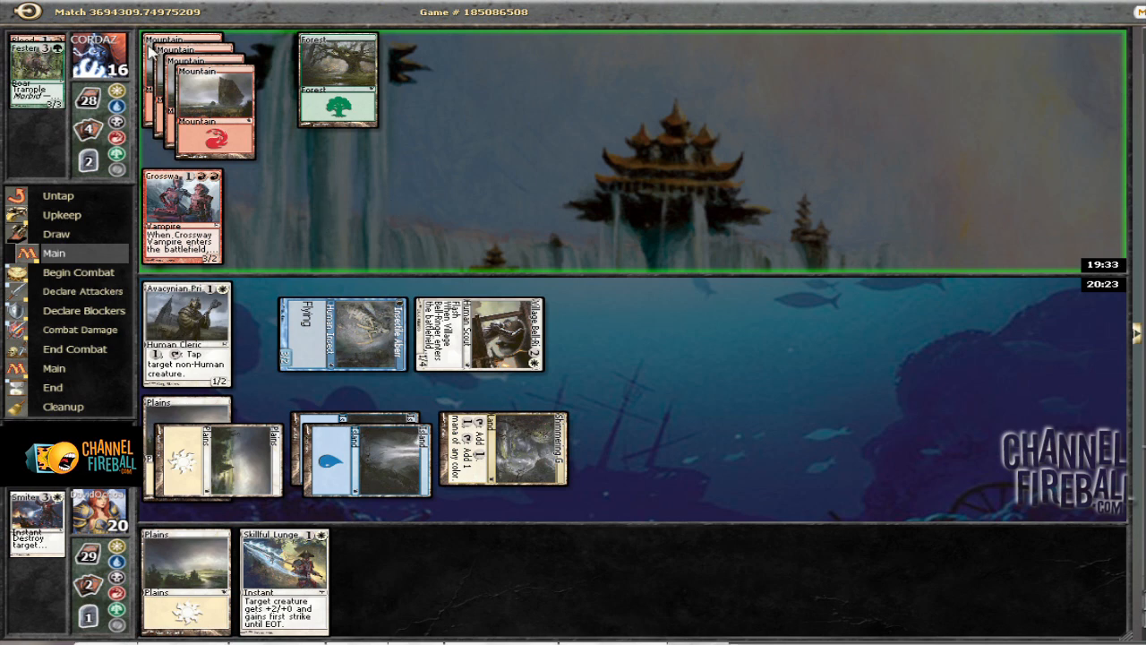
pyautogui.moveTo(560, 176)
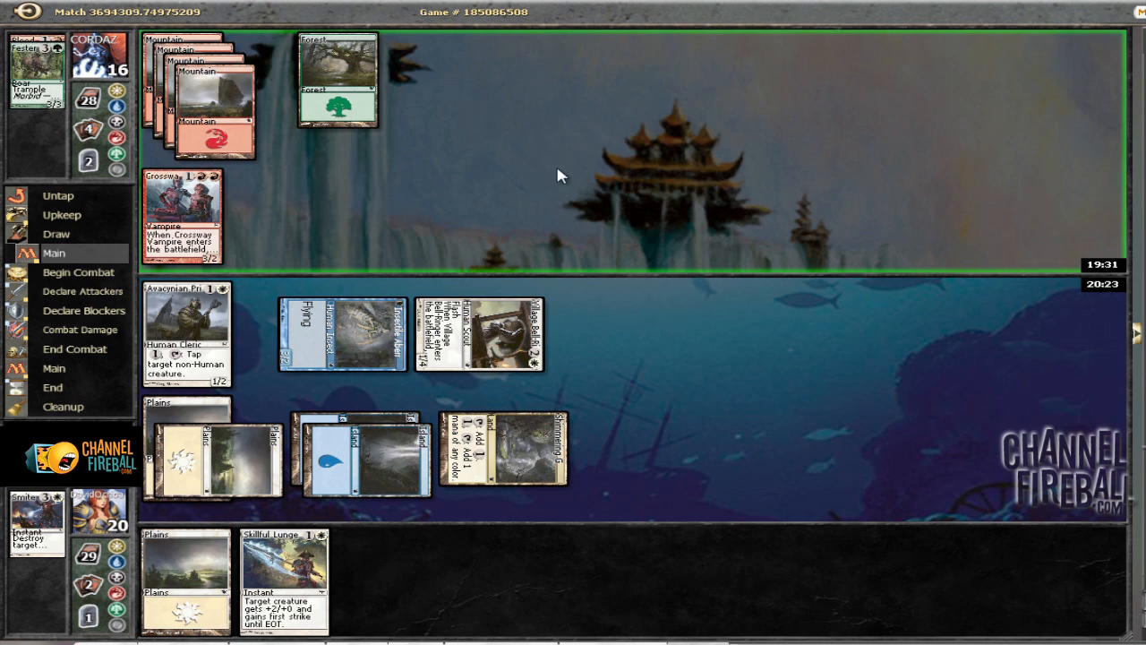
pyautogui.moveTo(512, 182)
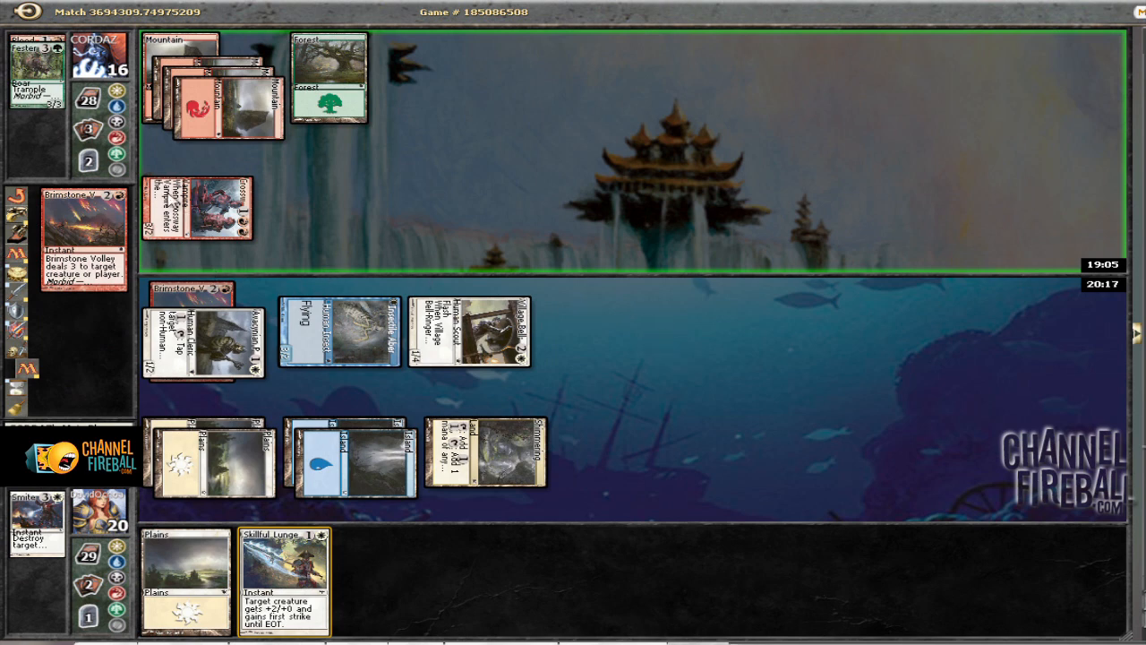
pyautogui.moveTo(446, 357)
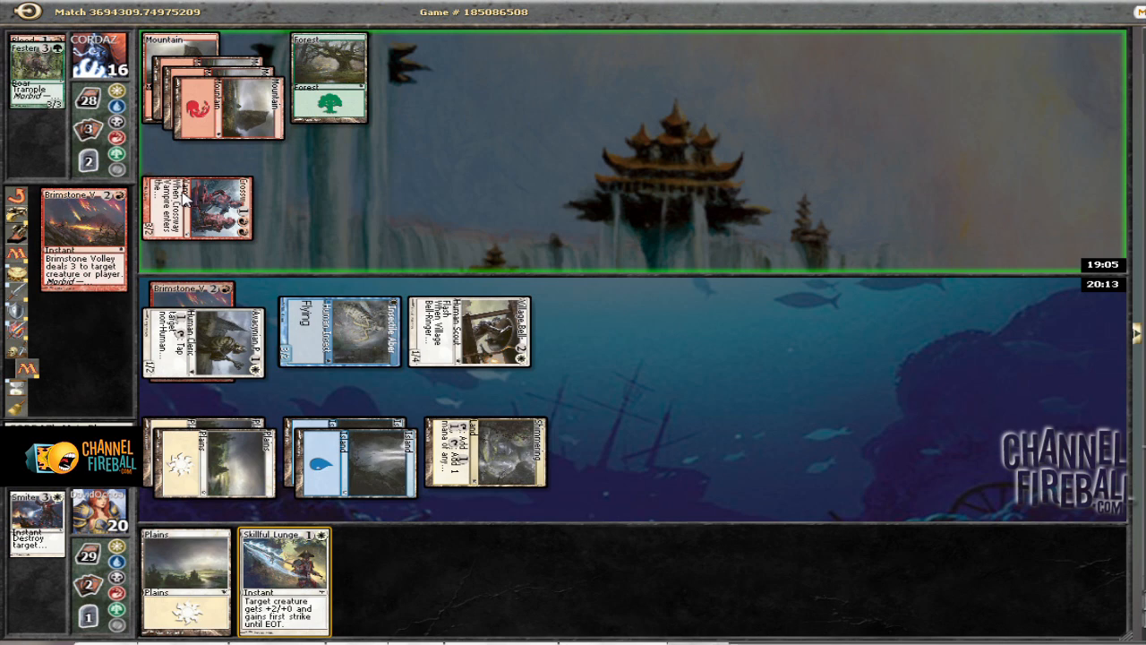
pyautogui.moveTo(688, 198)
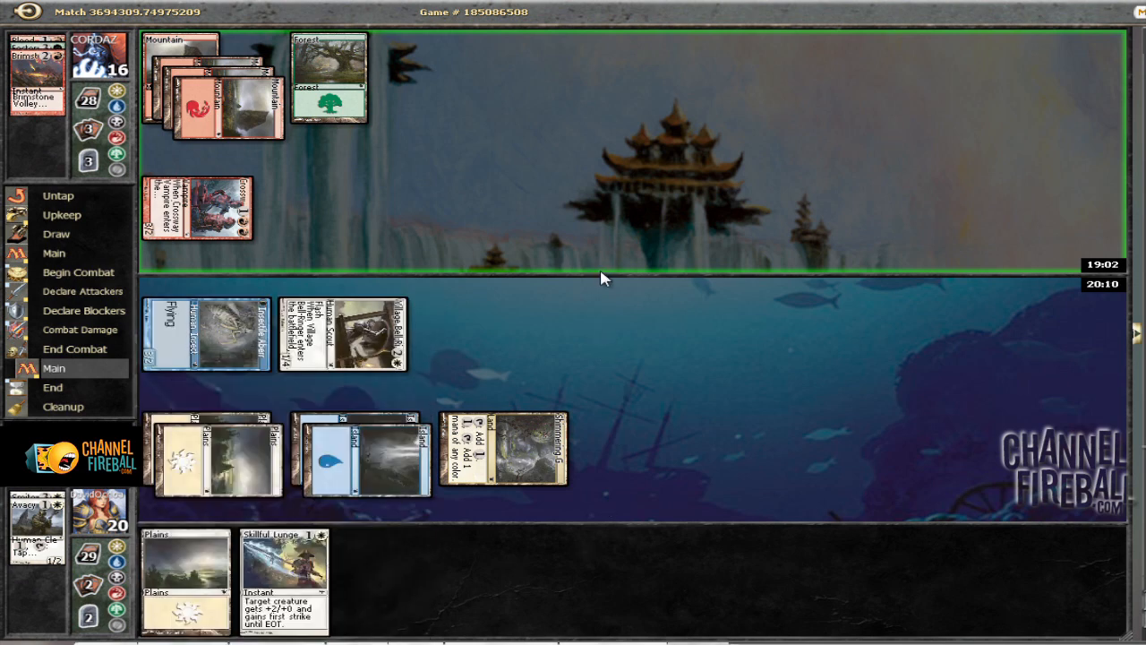
pyautogui.moveTo(157, 130)
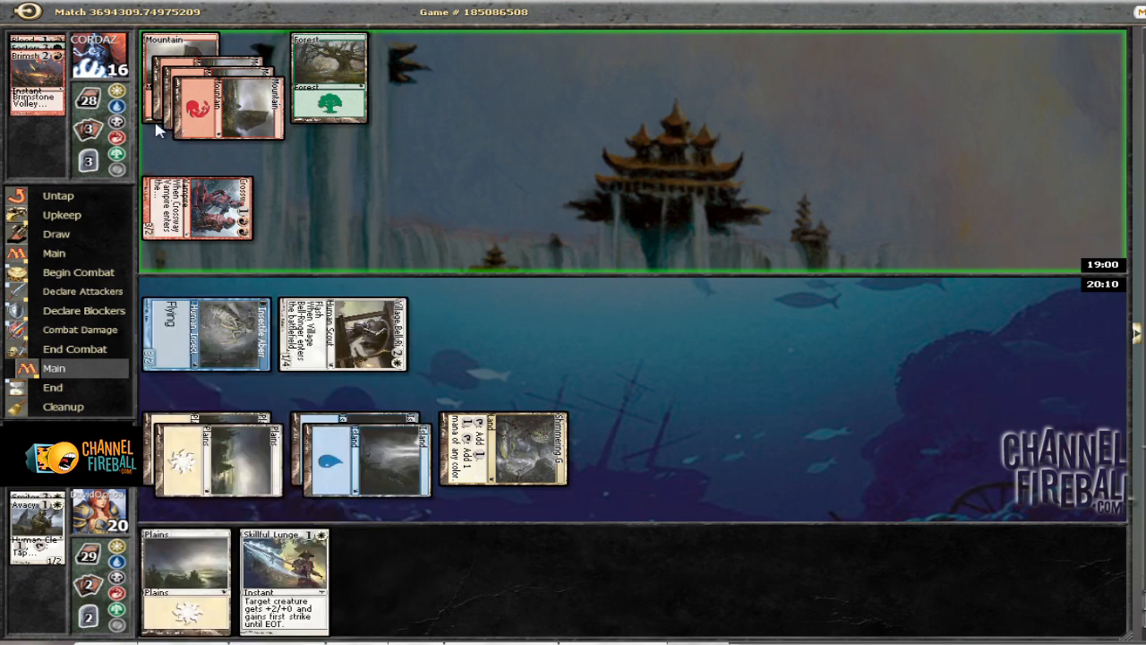
pyautogui.moveTo(219, 331)
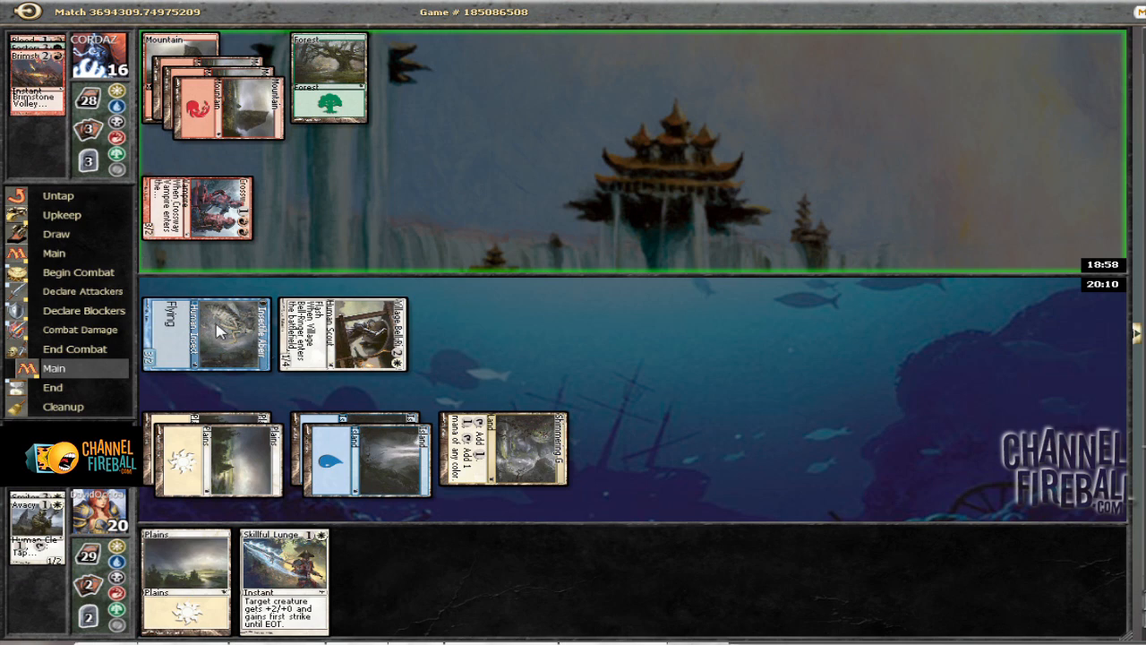
pyautogui.moveTo(206, 331)
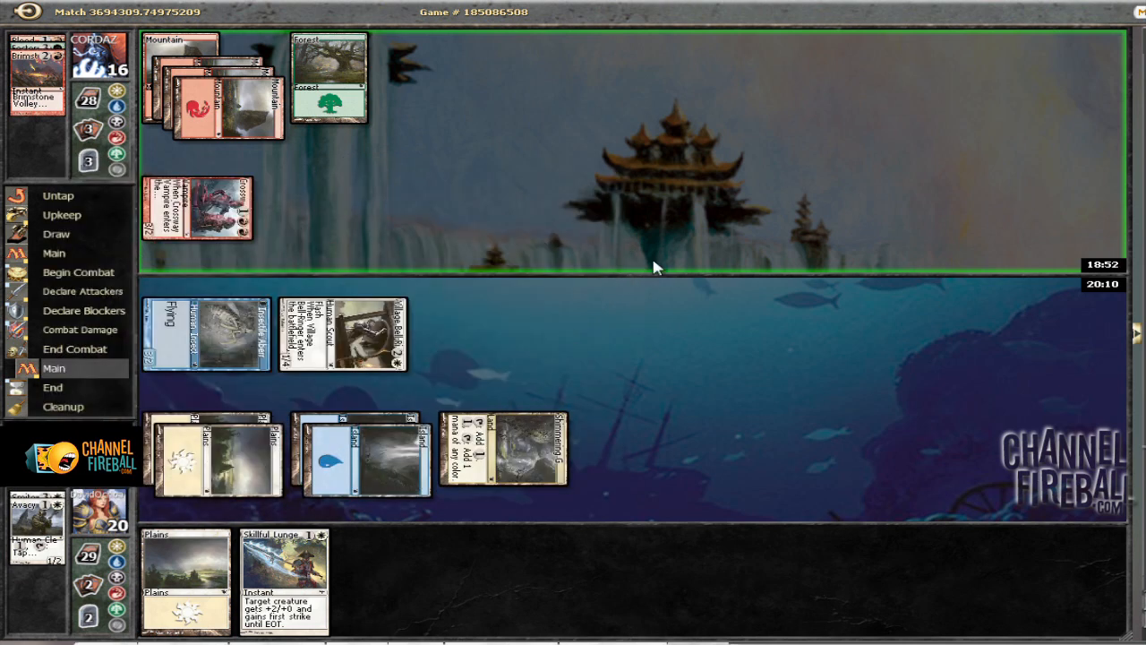
pyautogui.moveTo(678, 280)
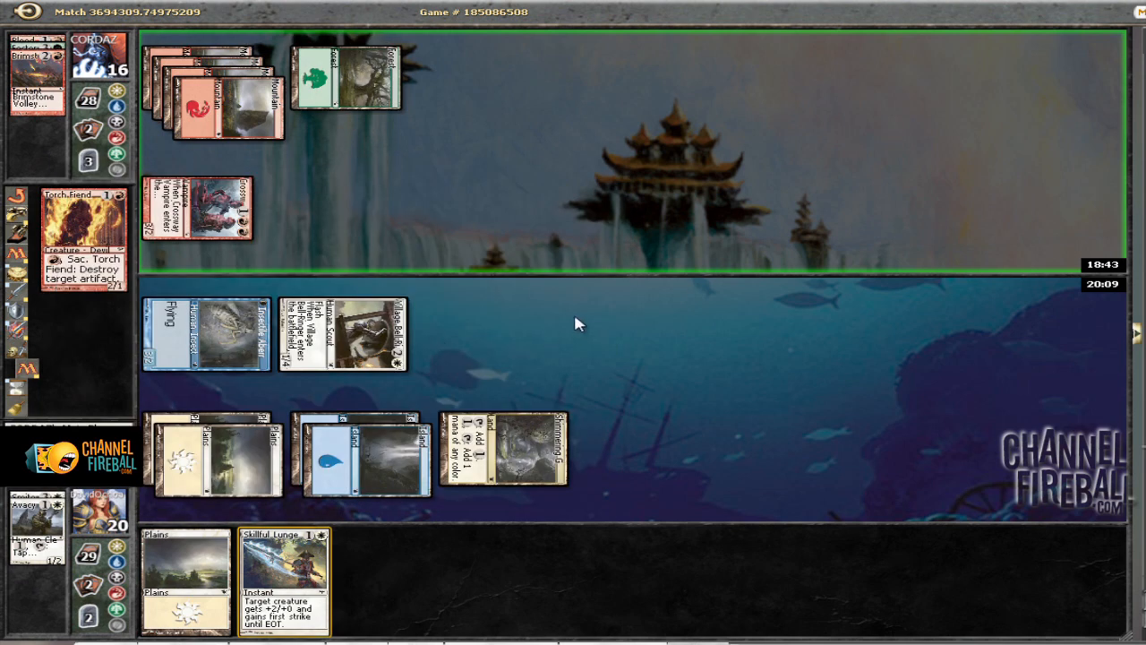
pyautogui.moveTo(629, 268)
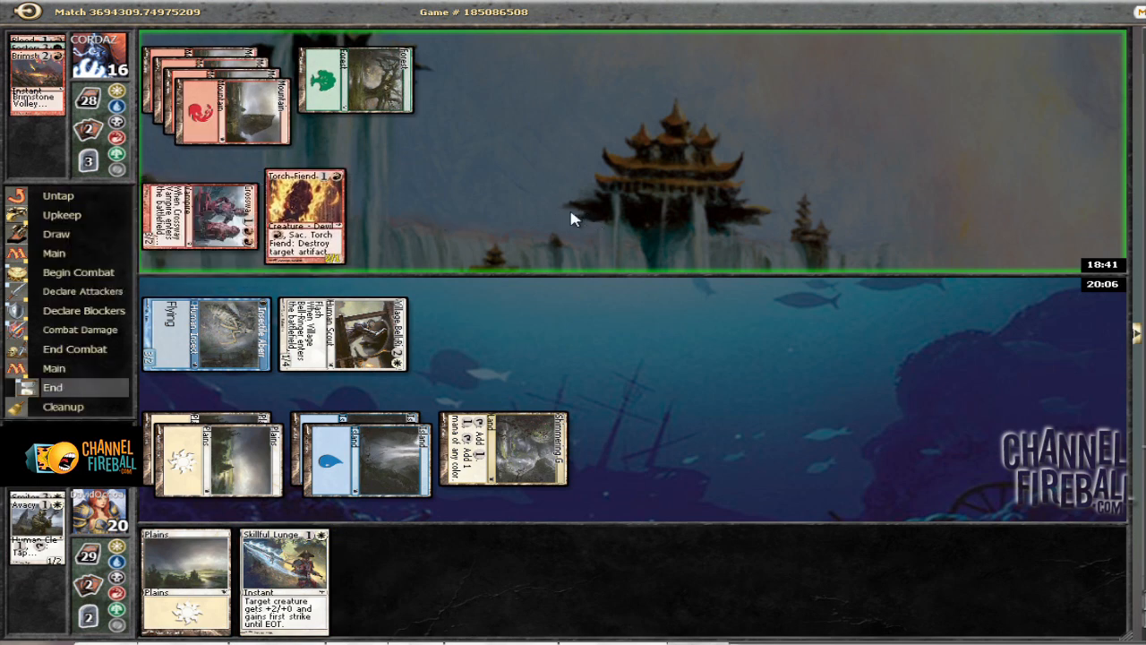
pyautogui.moveTo(560, 248)
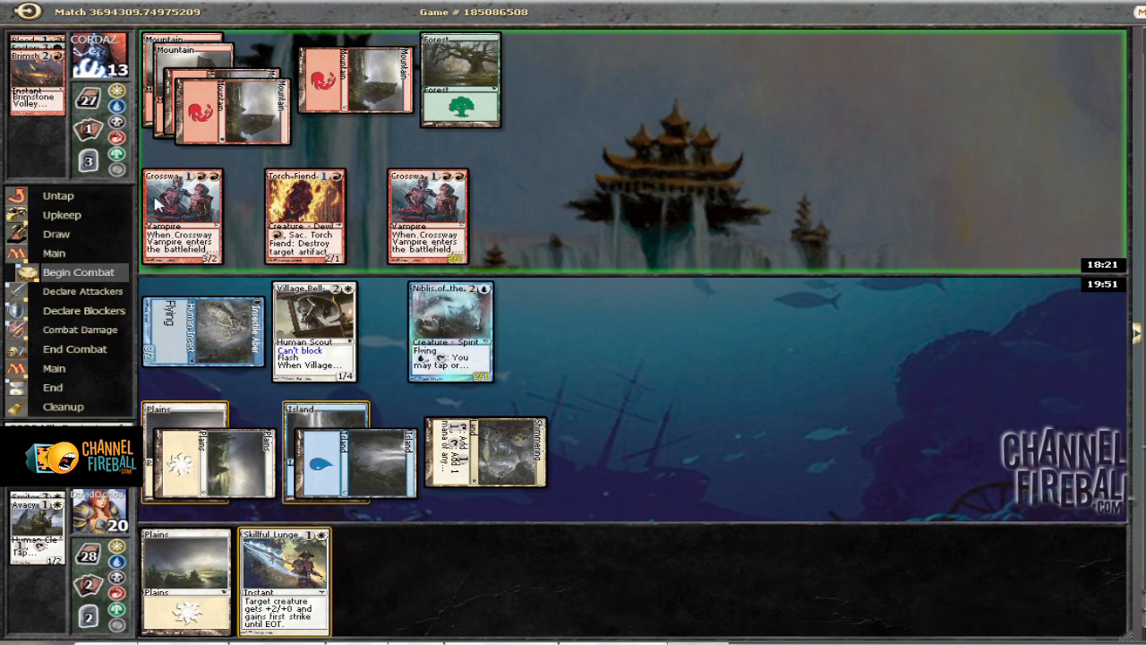
pyautogui.moveTo(211, 202)
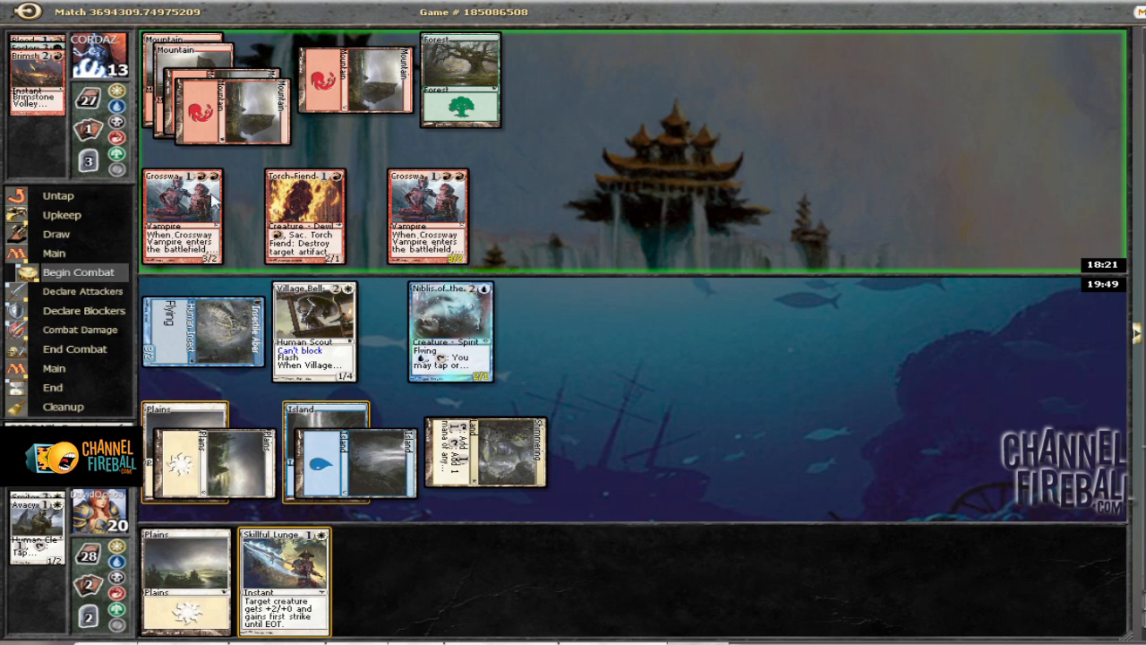
pyautogui.moveTo(479, 330)
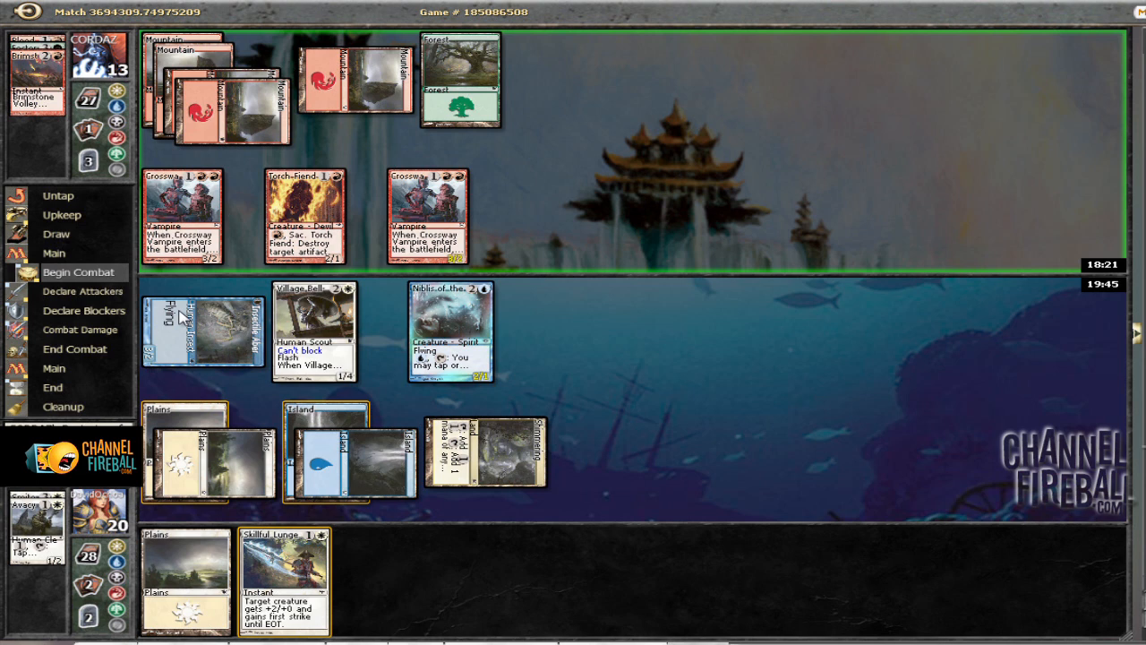
pyautogui.moveTo(488, 317)
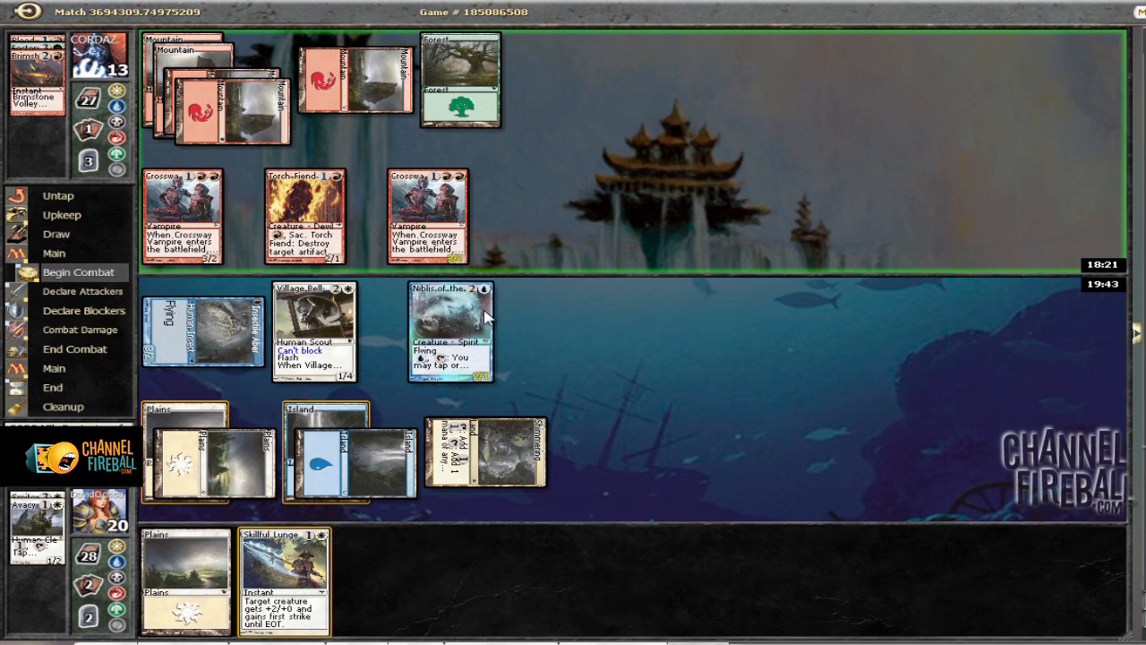
pyautogui.moveTo(434, 334)
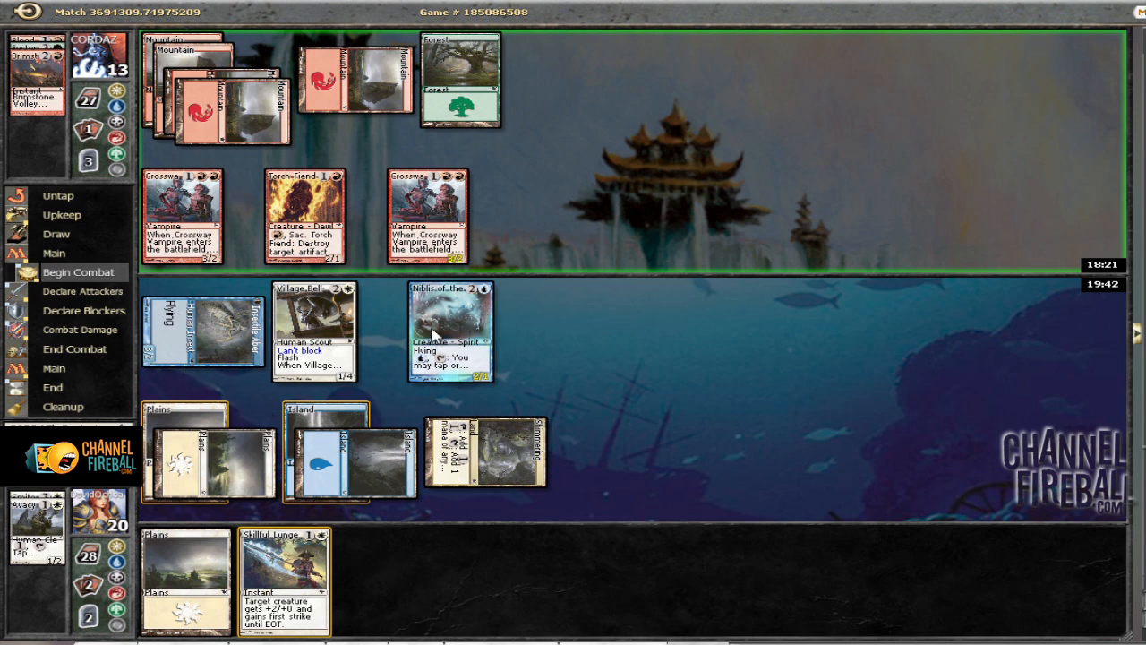
pyautogui.moveTo(201, 336)
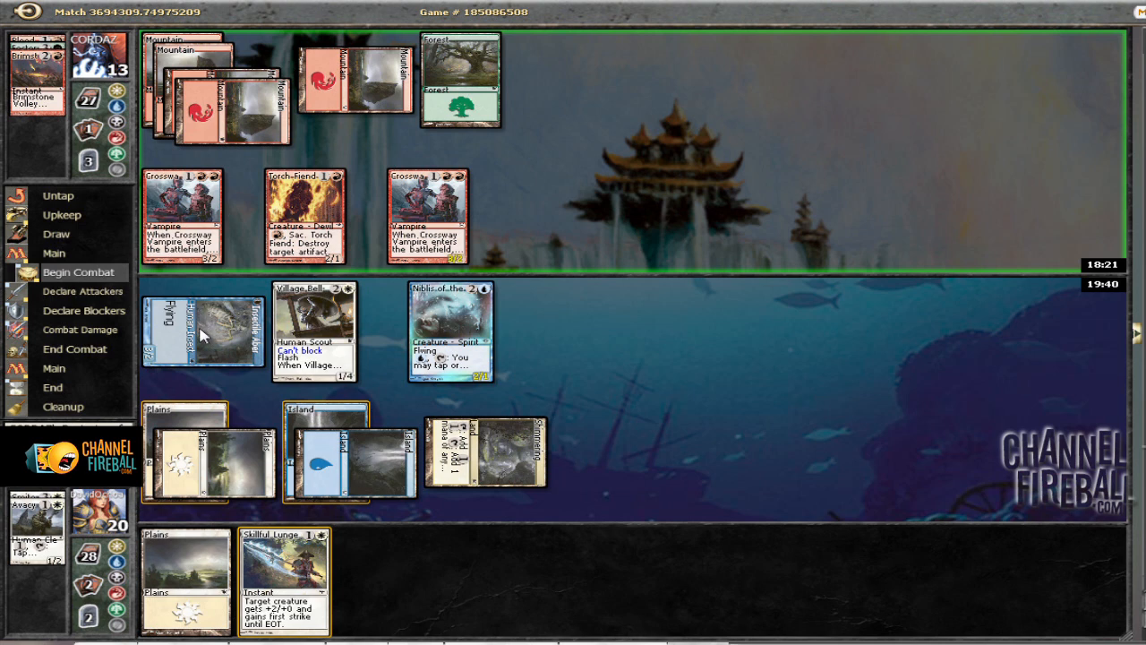
pyautogui.moveTo(600, 339)
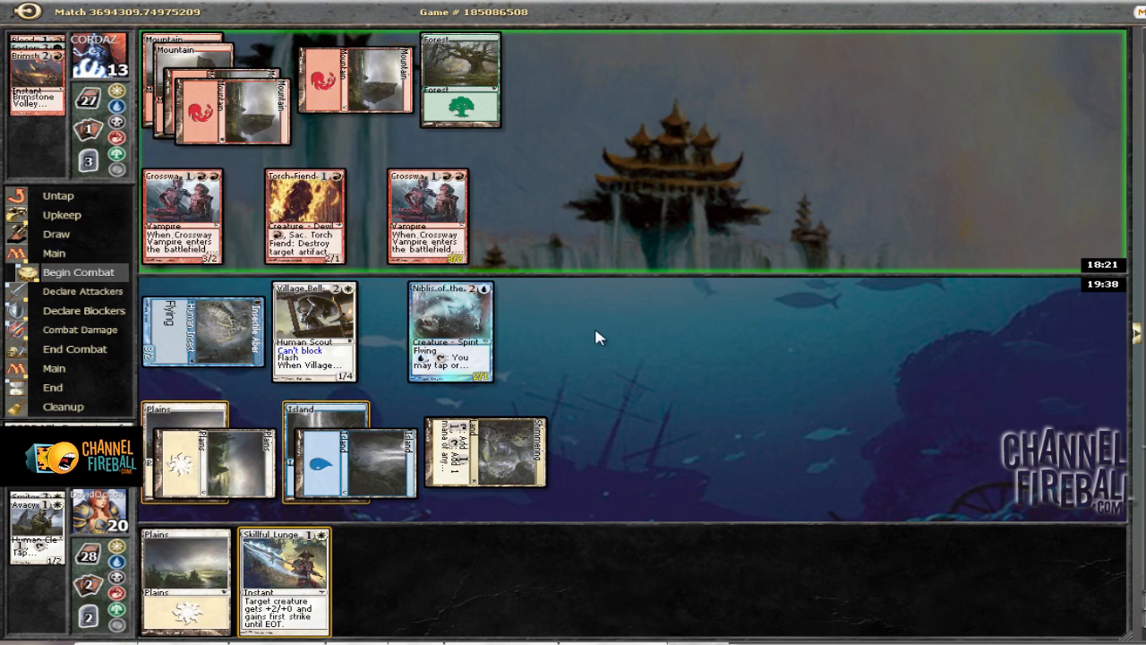
pyautogui.moveTo(665, 333)
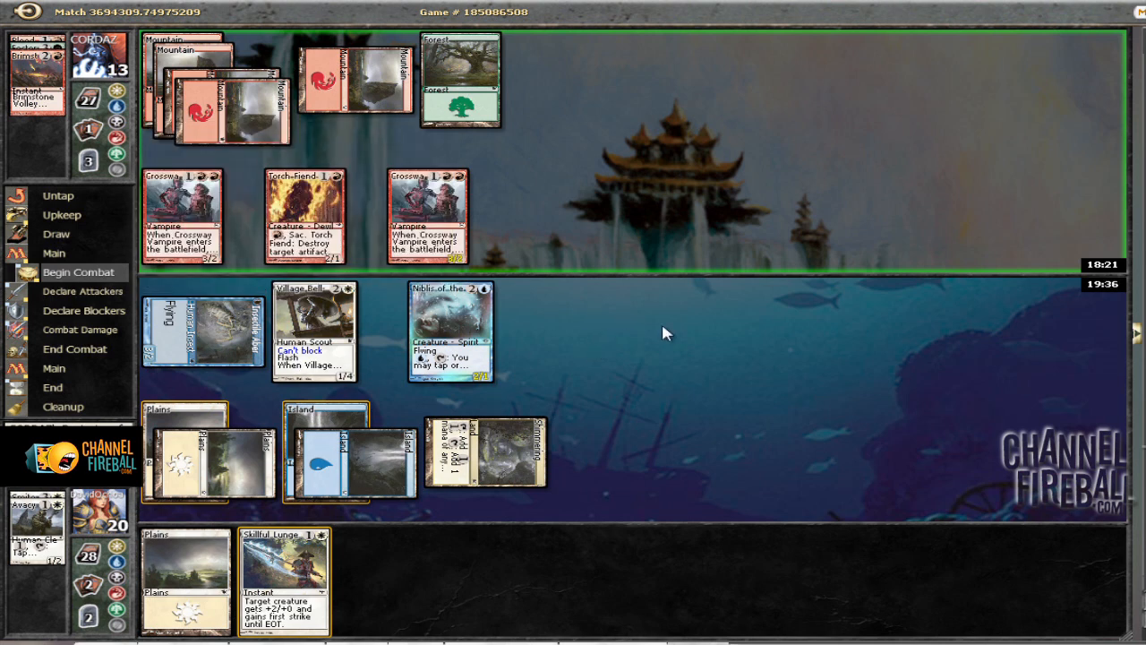
pyautogui.moveTo(586, 342)
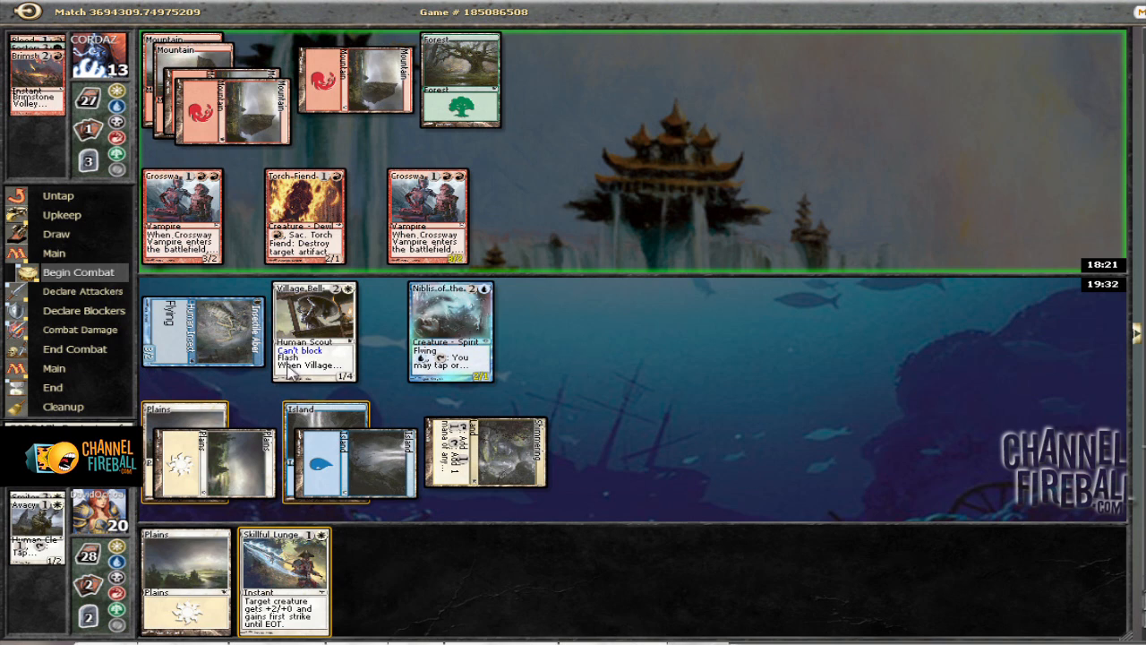
pyautogui.moveTo(445, 310)
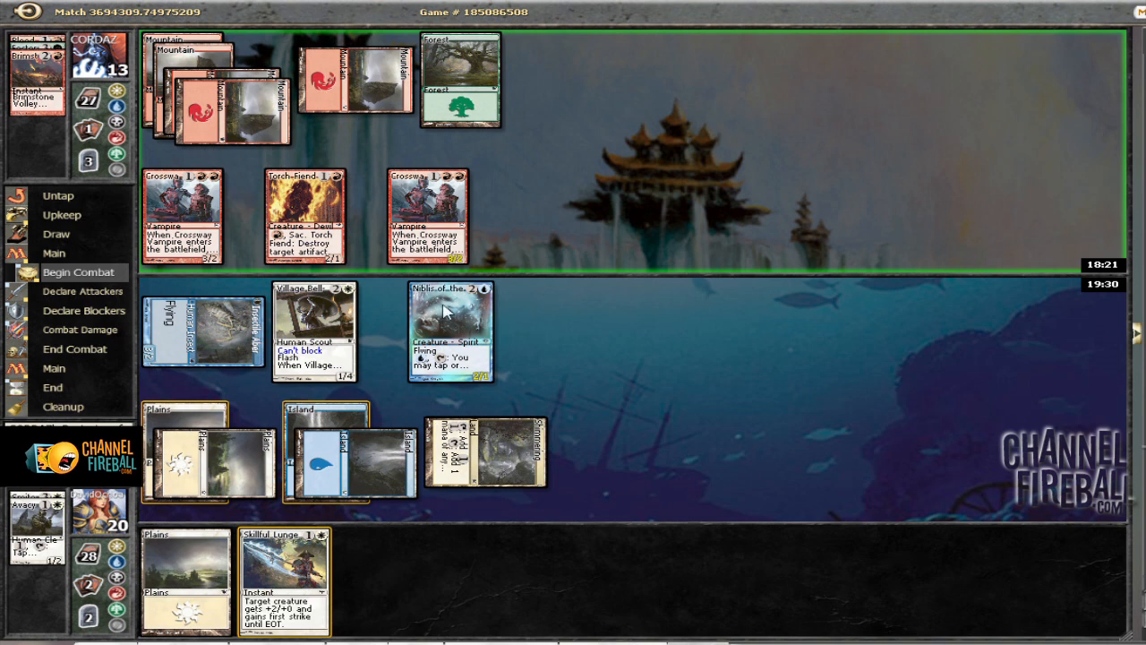
pyautogui.moveTo(723, 301)
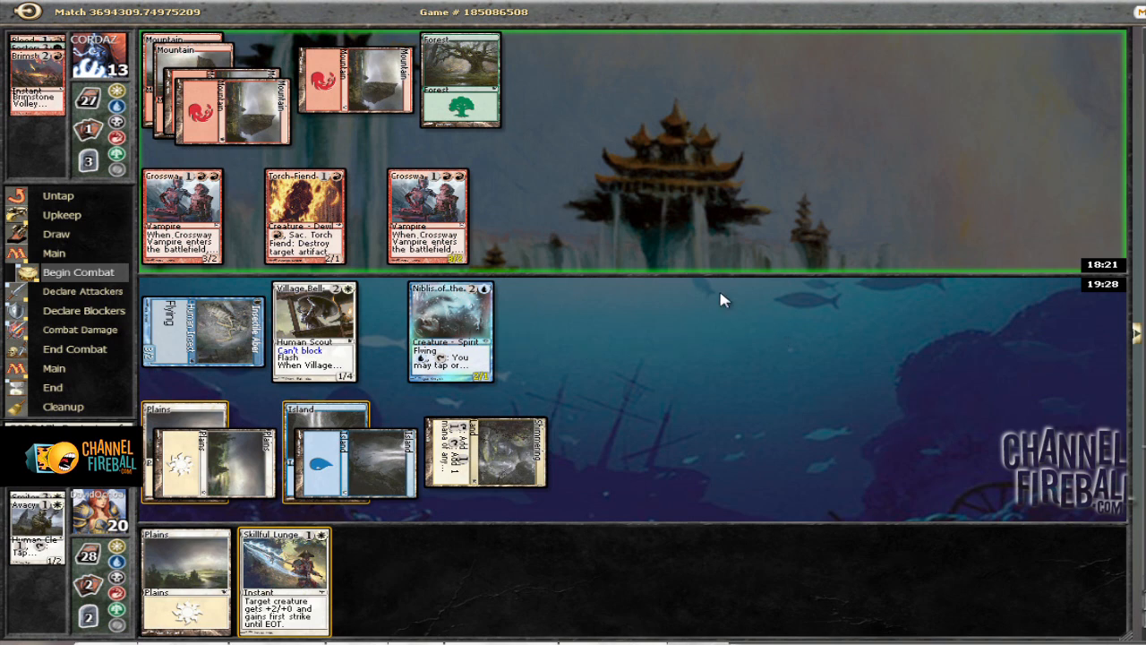
pyautogui.moveTo(197, 217)
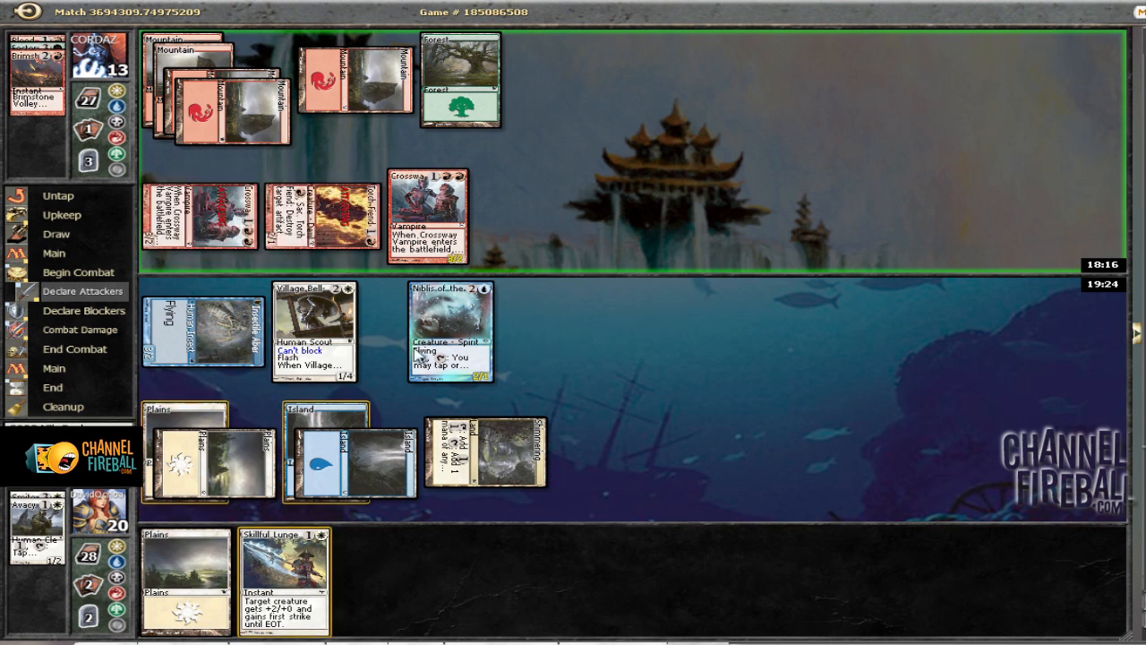
# - Block the attacking Crossway Vampire with the flying Niblis spirit
pyautogui.click(83, 310)
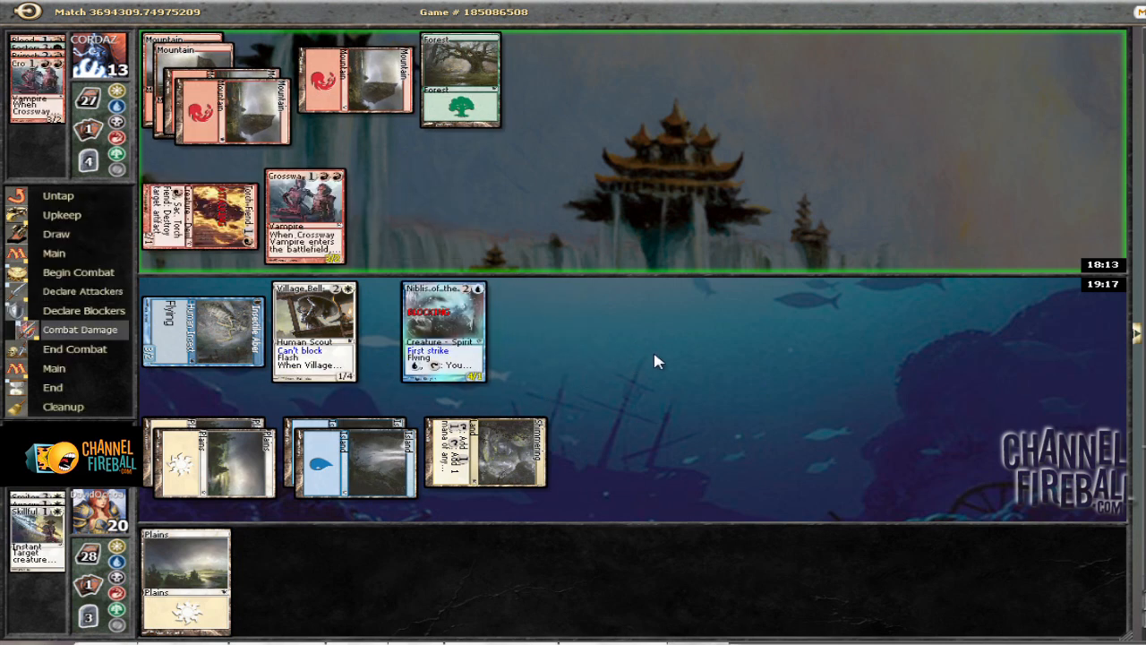
pyautogui.moveTo(629, 348)
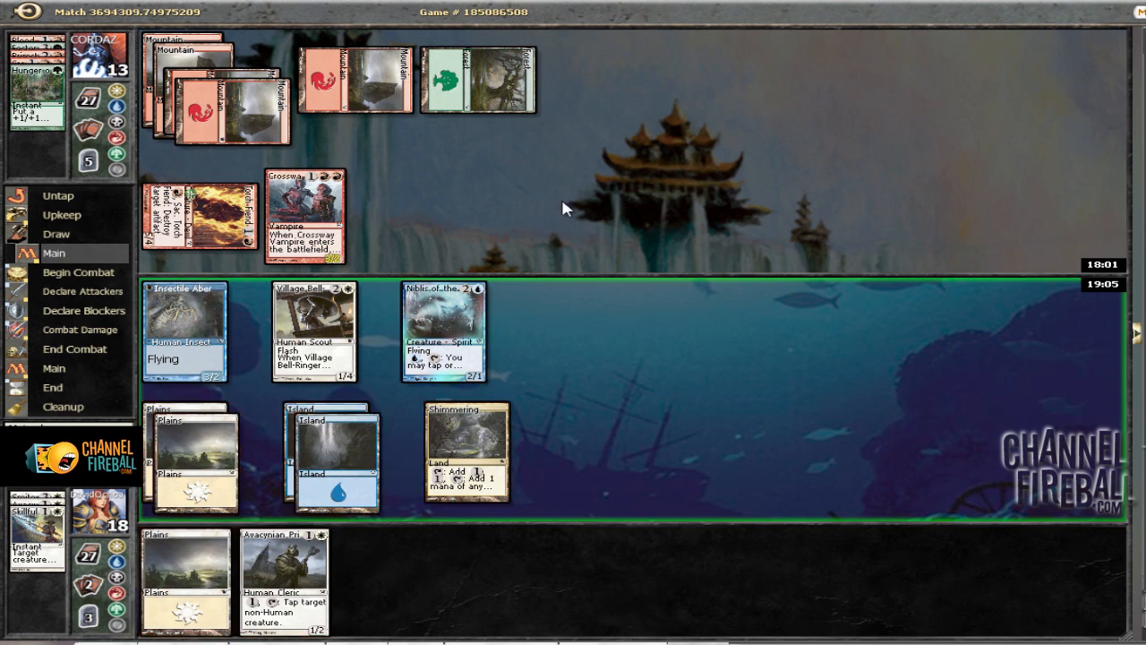
pyautogui.moveTo(585, 276)
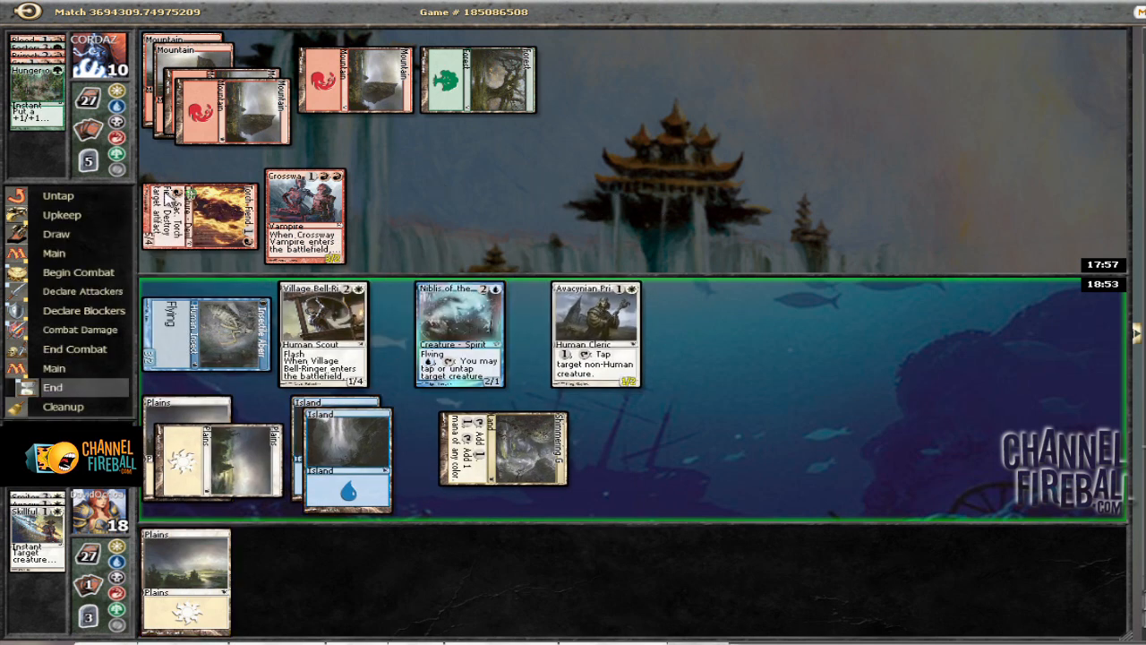
pyautogui.moveTo(473, 56)
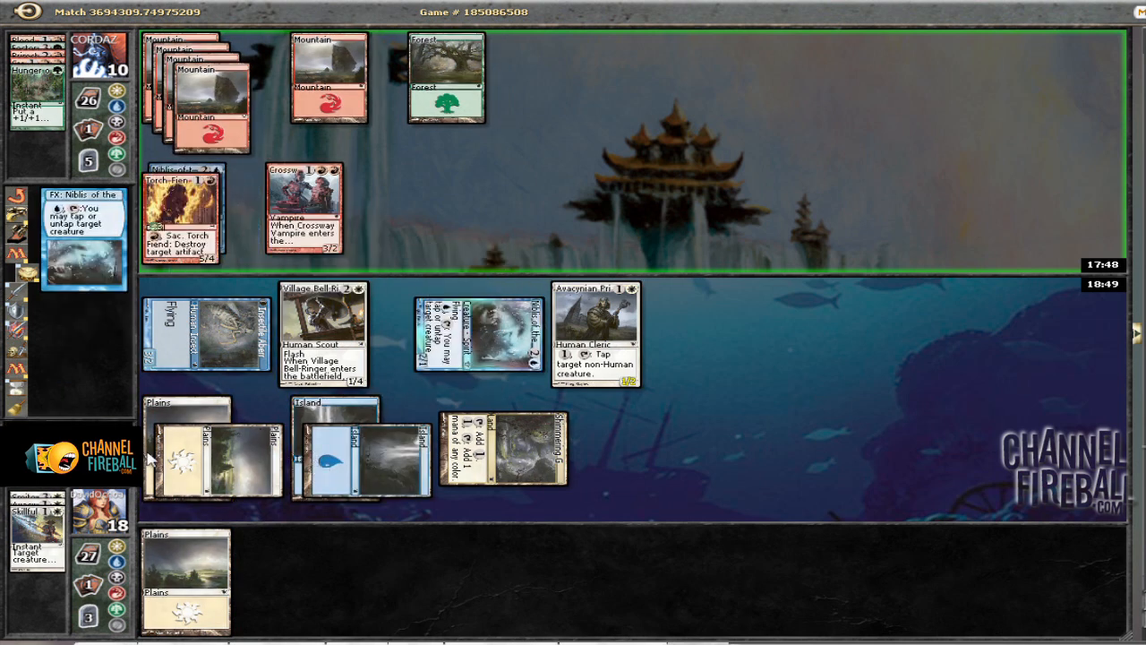
# - Attack for the win, then dismiss the Game Results dialog to reach sideboarding
pyautogui.click(81, 271)
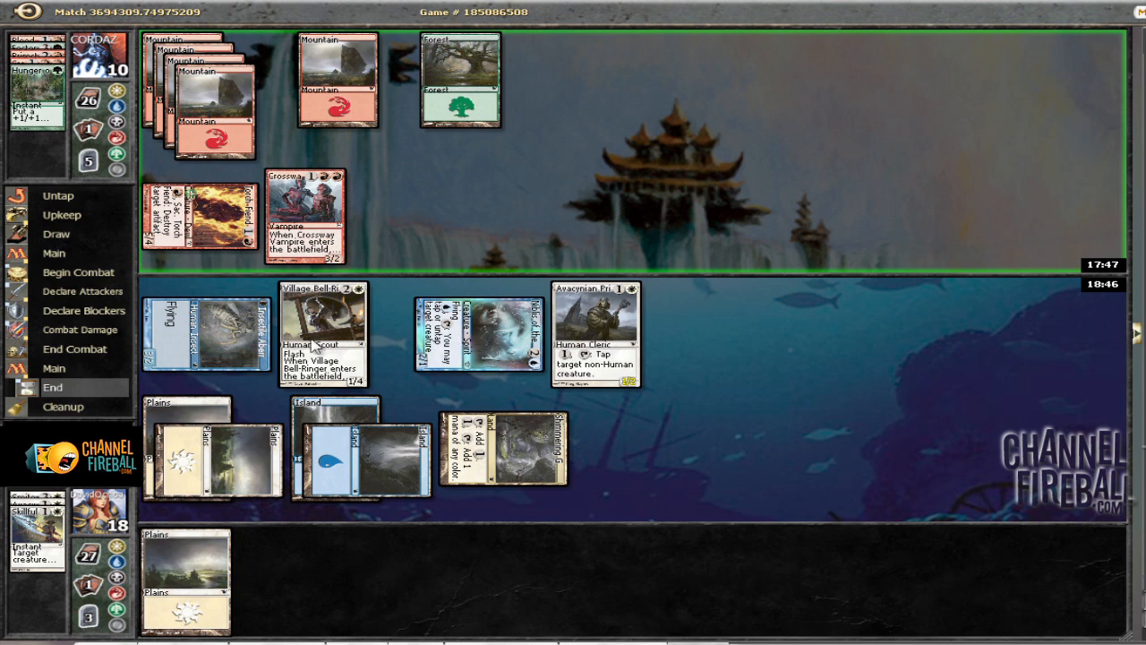
pyautogui.moveTo(143, 85)
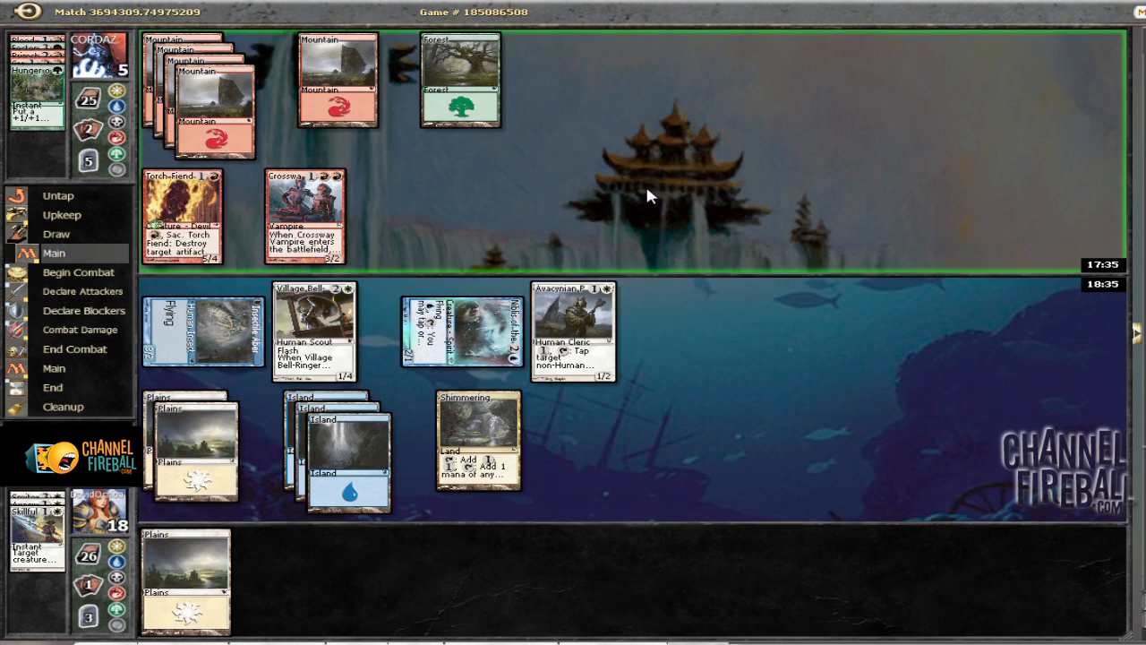
pyautogui.moveTo(251, 175)
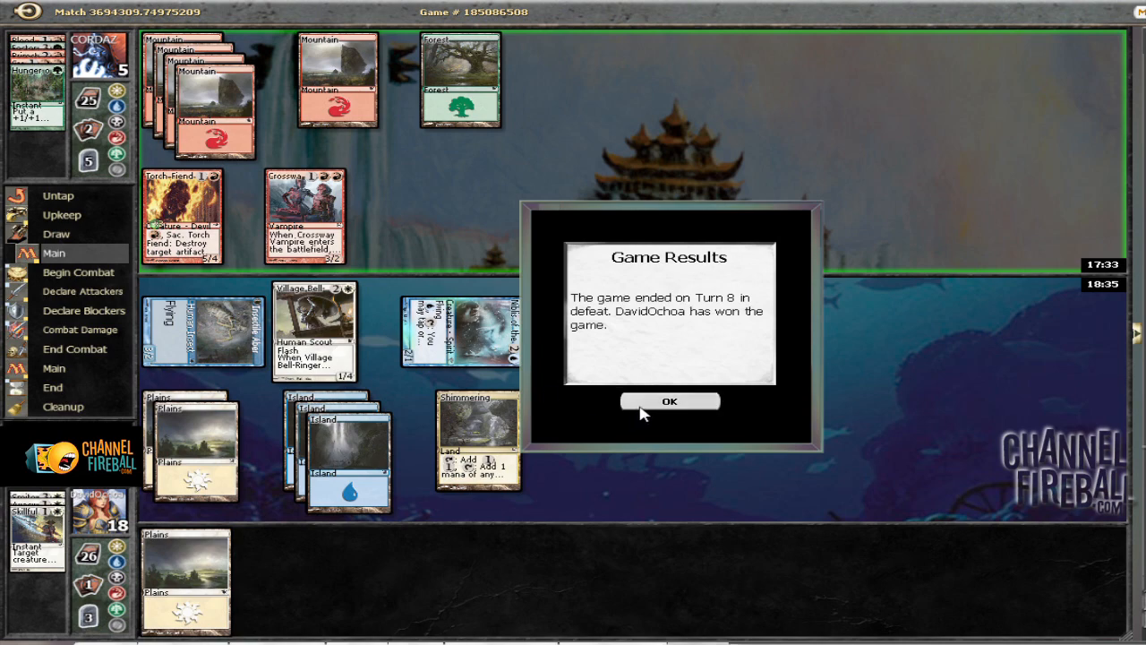
pyautogui.click(669, 400)
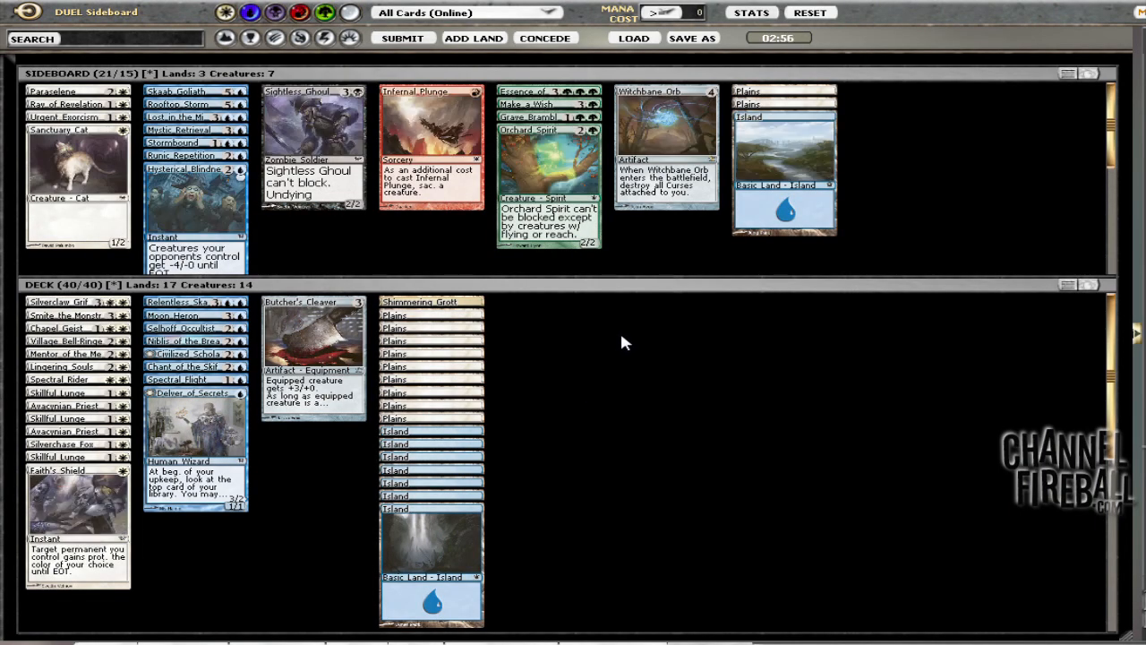
pyautogui.moveTo(629, 334)
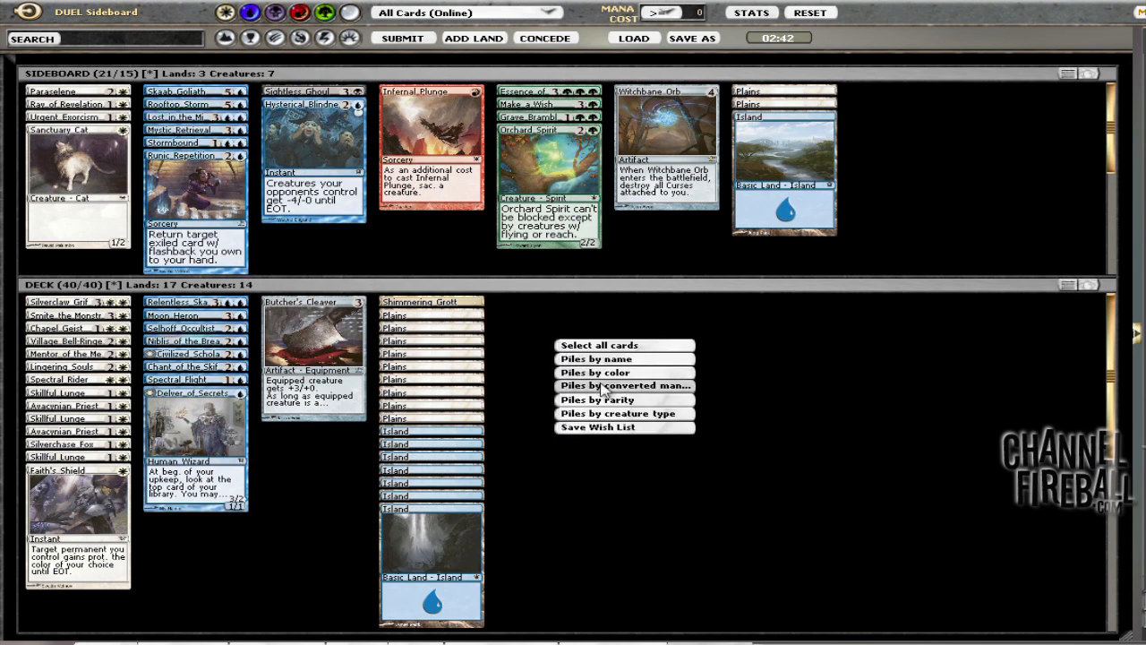
# - Arrange the 40-card deck into piles by converted mana cost
pyautogui.click(626, 412)
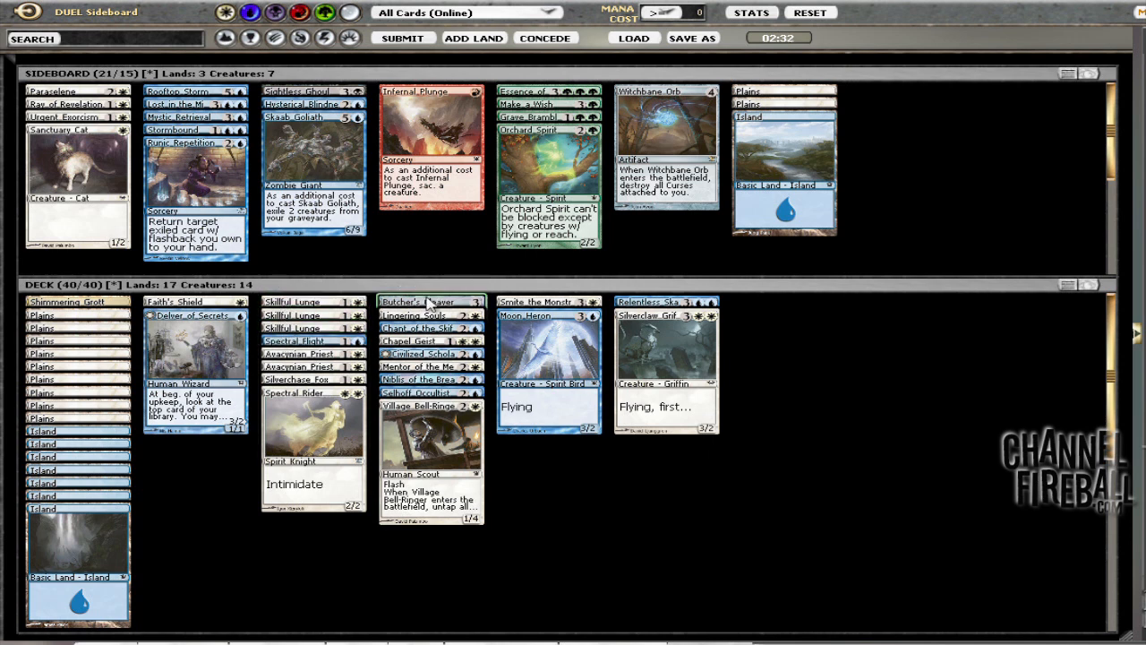
pyautogui.moveTo(666, 495)
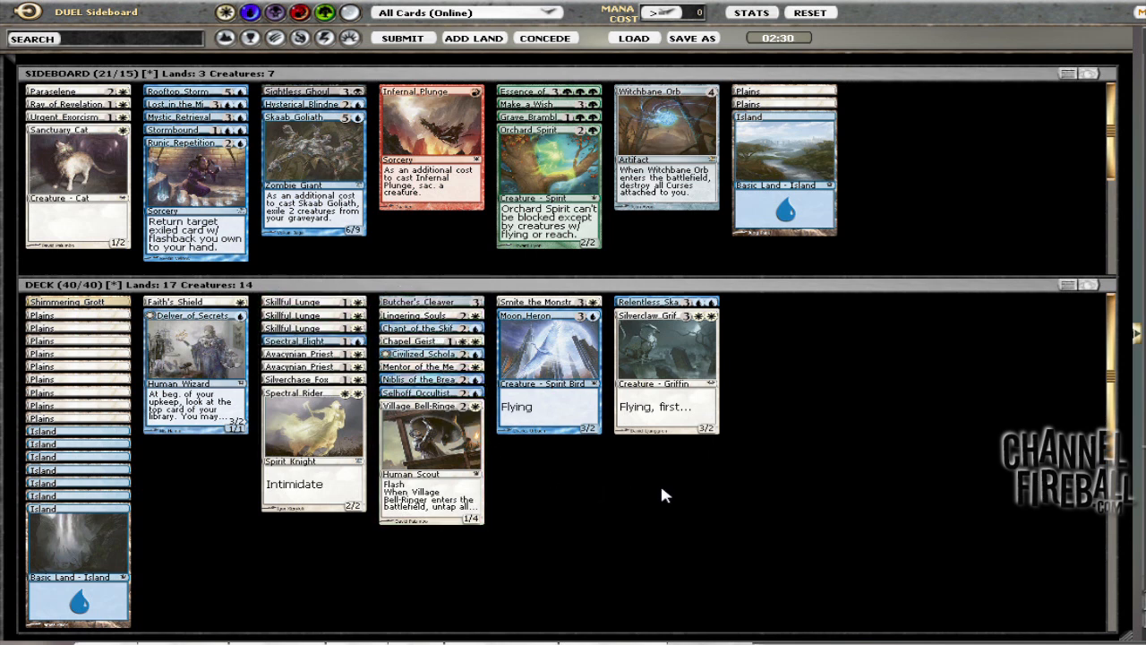
pyautogui.moveTo(795, 388)
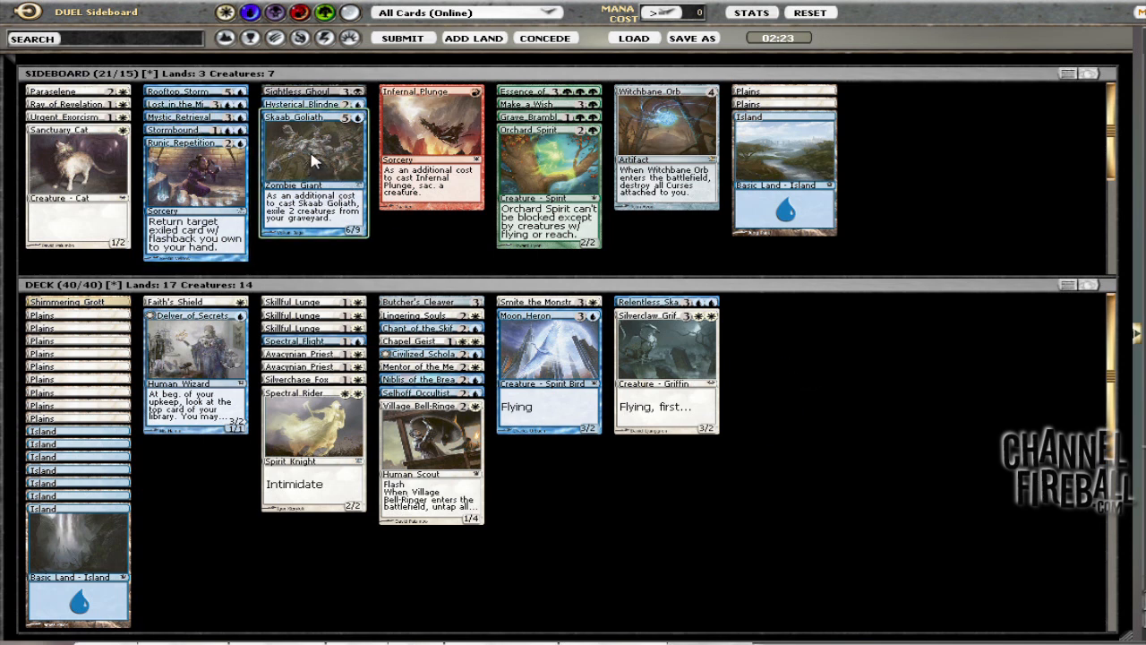
pyautogui.moveTo(305, 139)
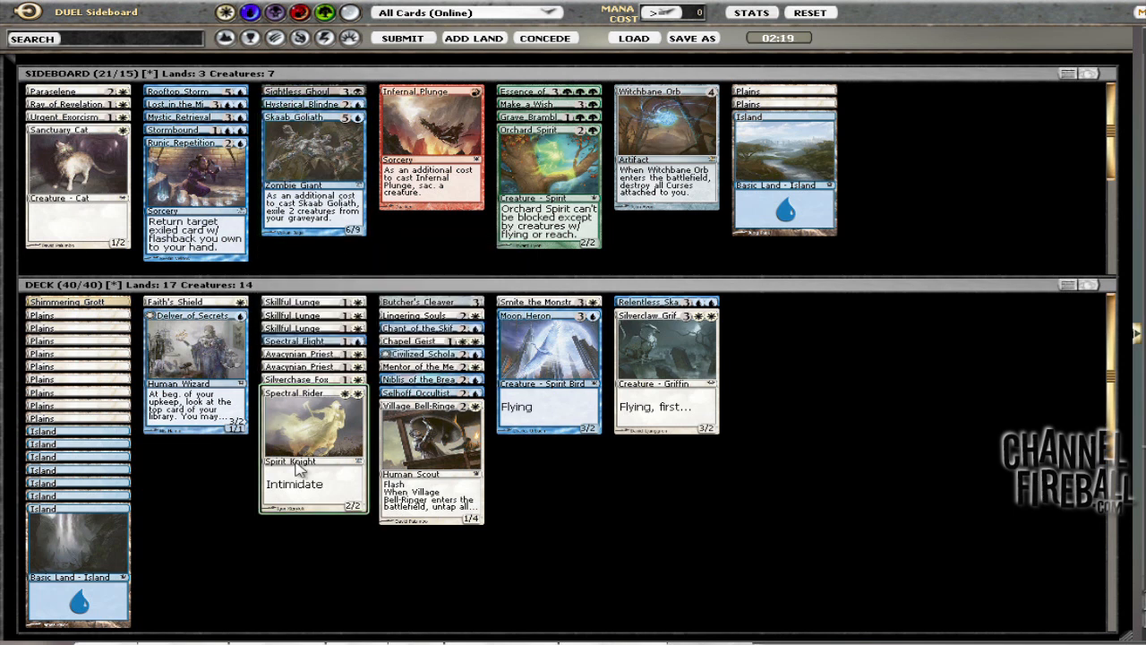
pyautogui.moveTo(425, 255)
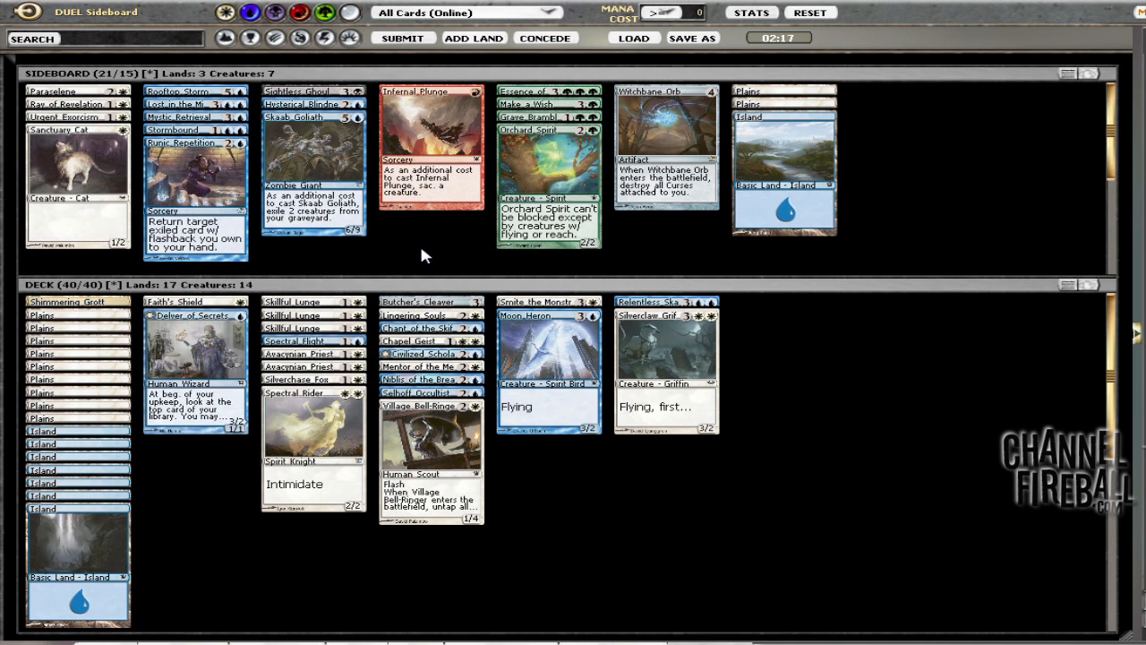
pyautogui.click(430, 438)
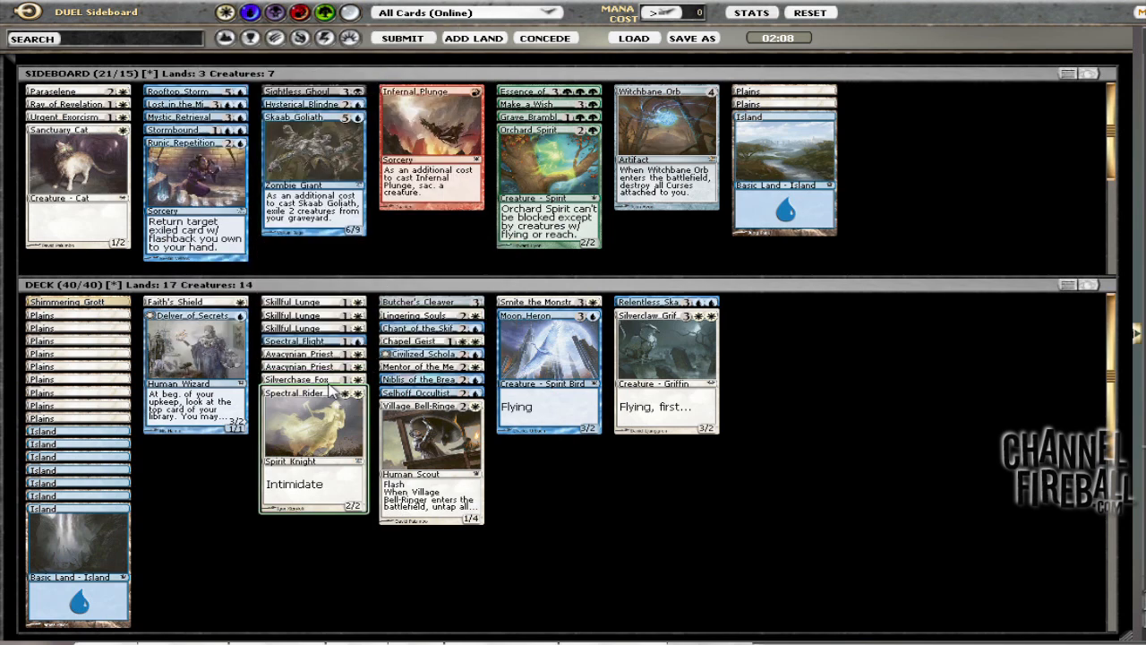
pyautogui.moveTo(546, 421)
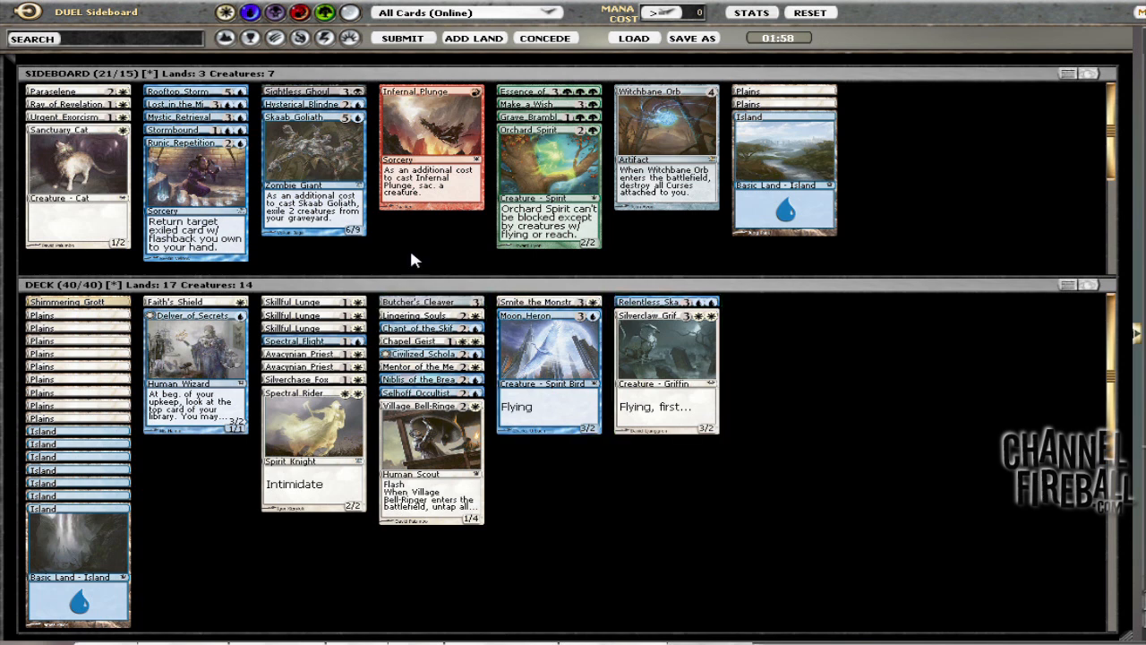
pyautogui.moveTo(443, 269)
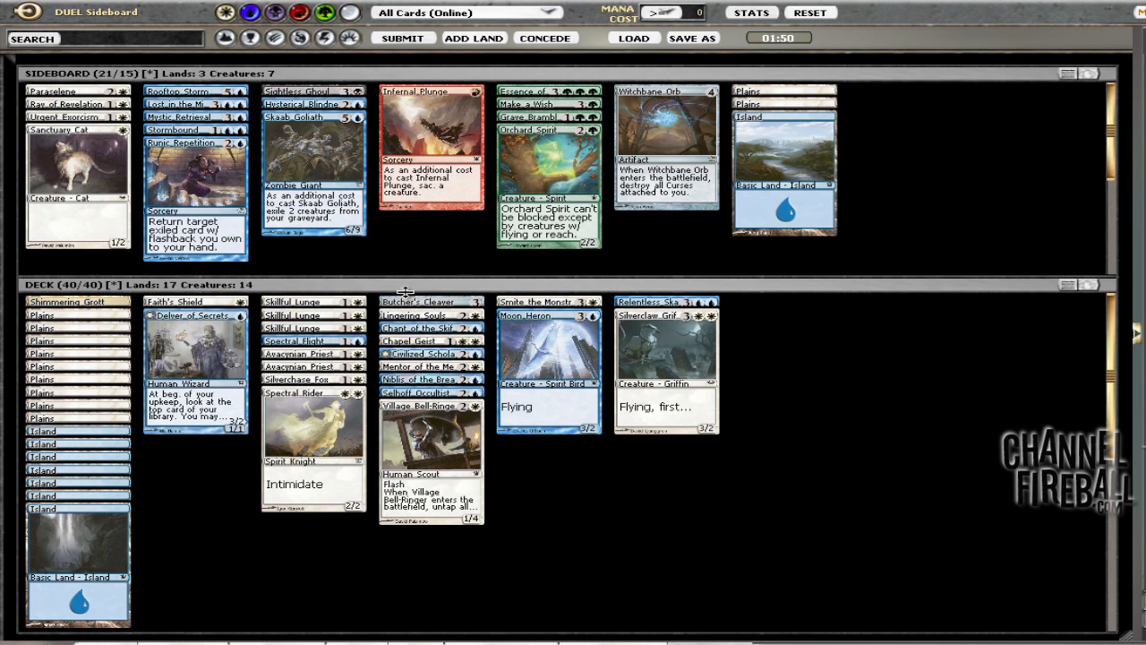
pyautogui.moveTo(407, 301)
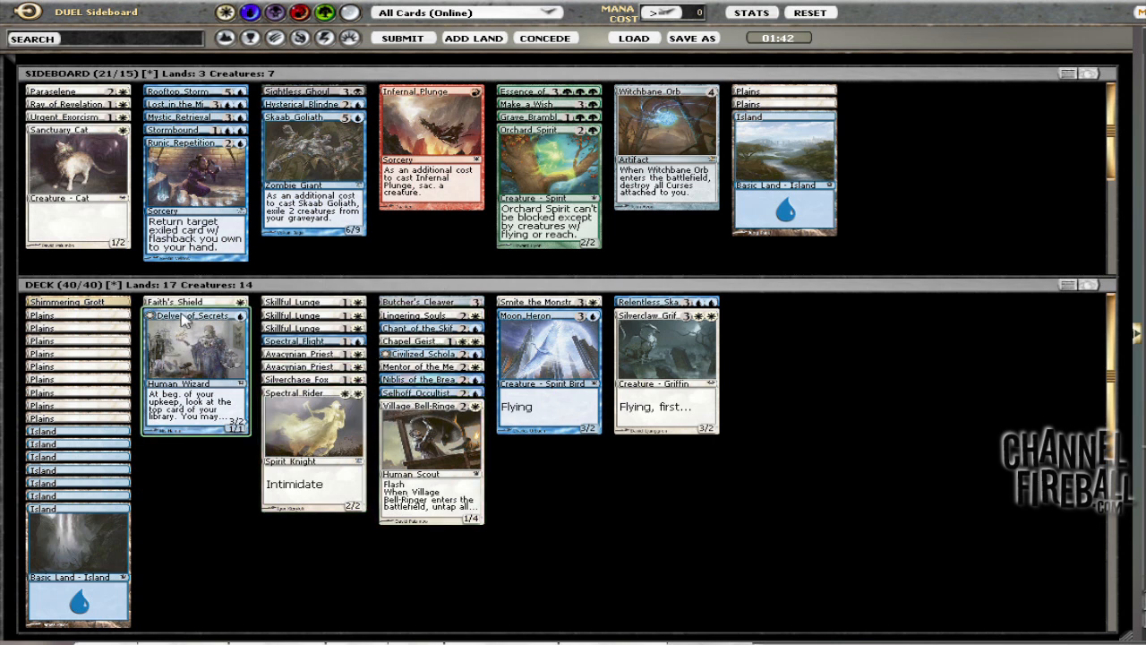
pyautogui.moveTo(261, 362)
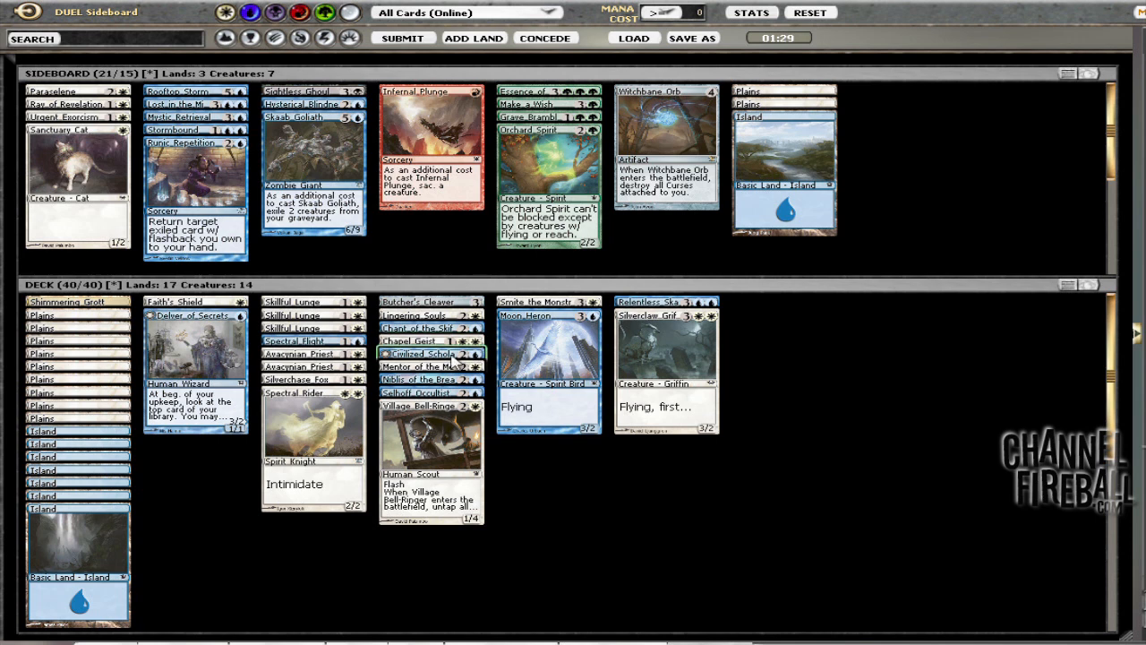
pyautogui.moveTo(679, 243)
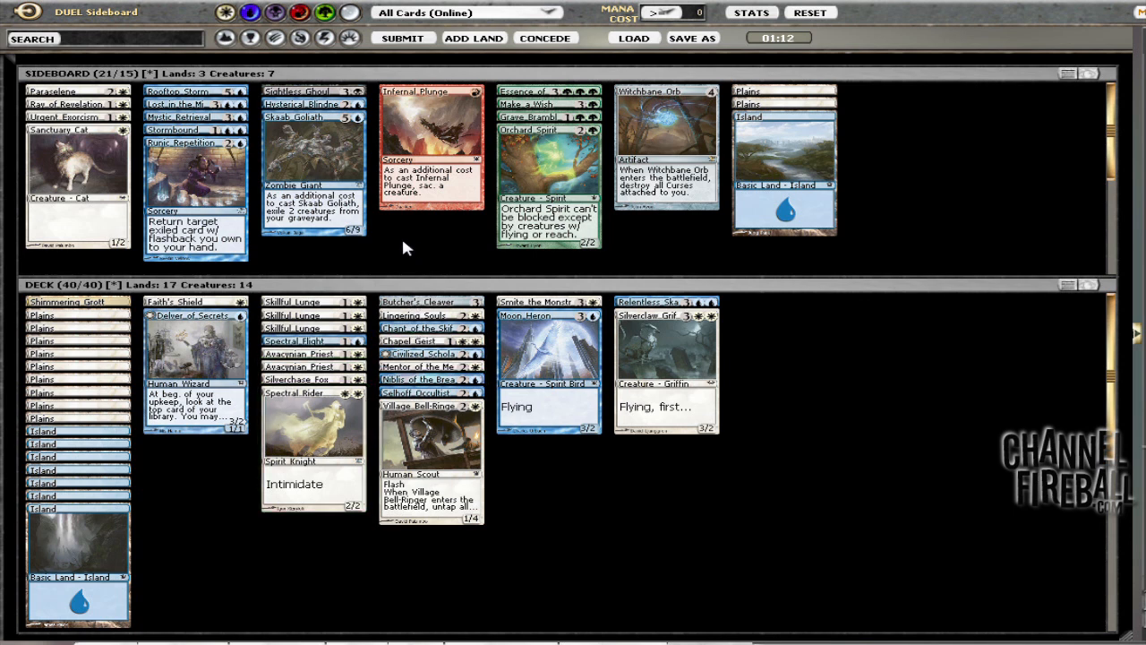
pyautogui.moveTo(405, 271)
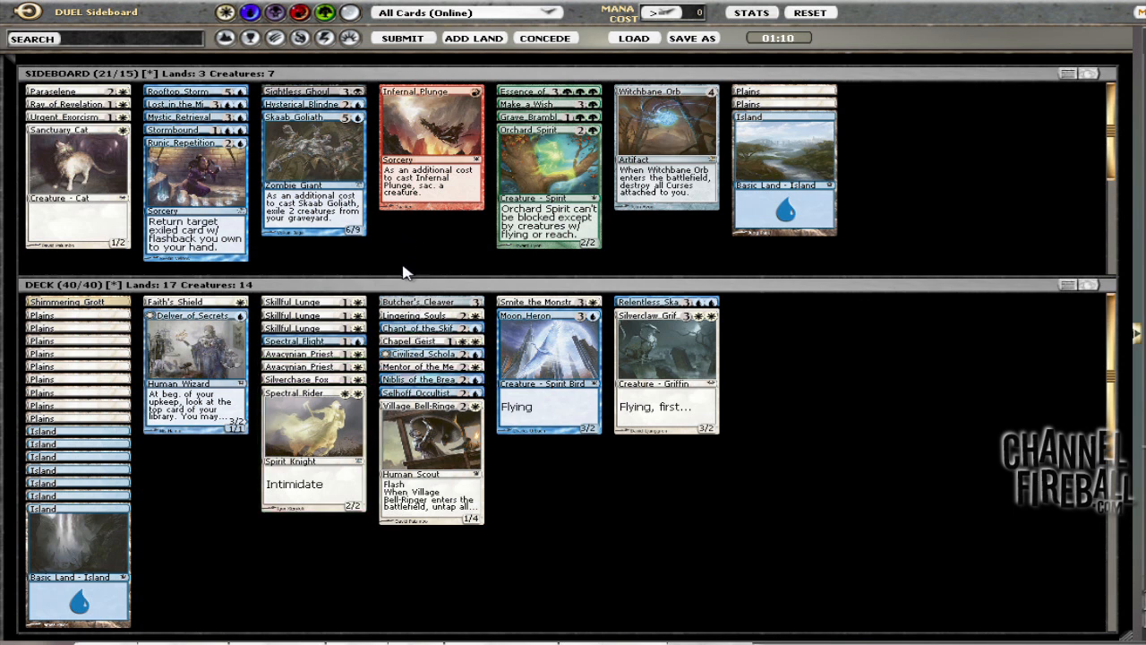
pyautogui.click(305, 340)
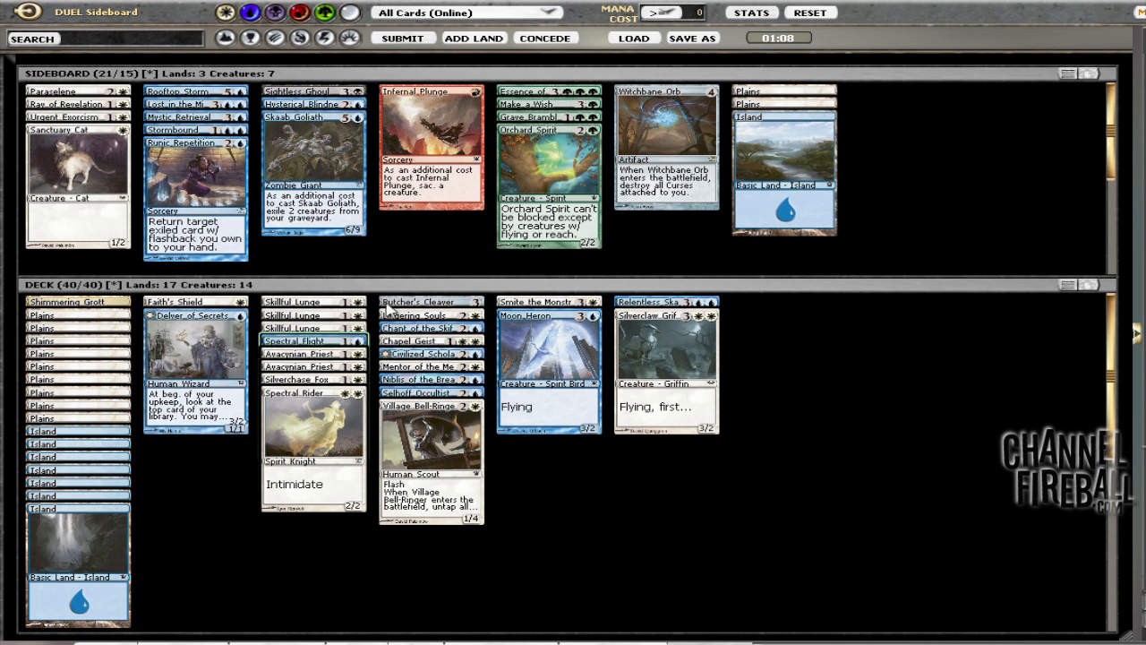